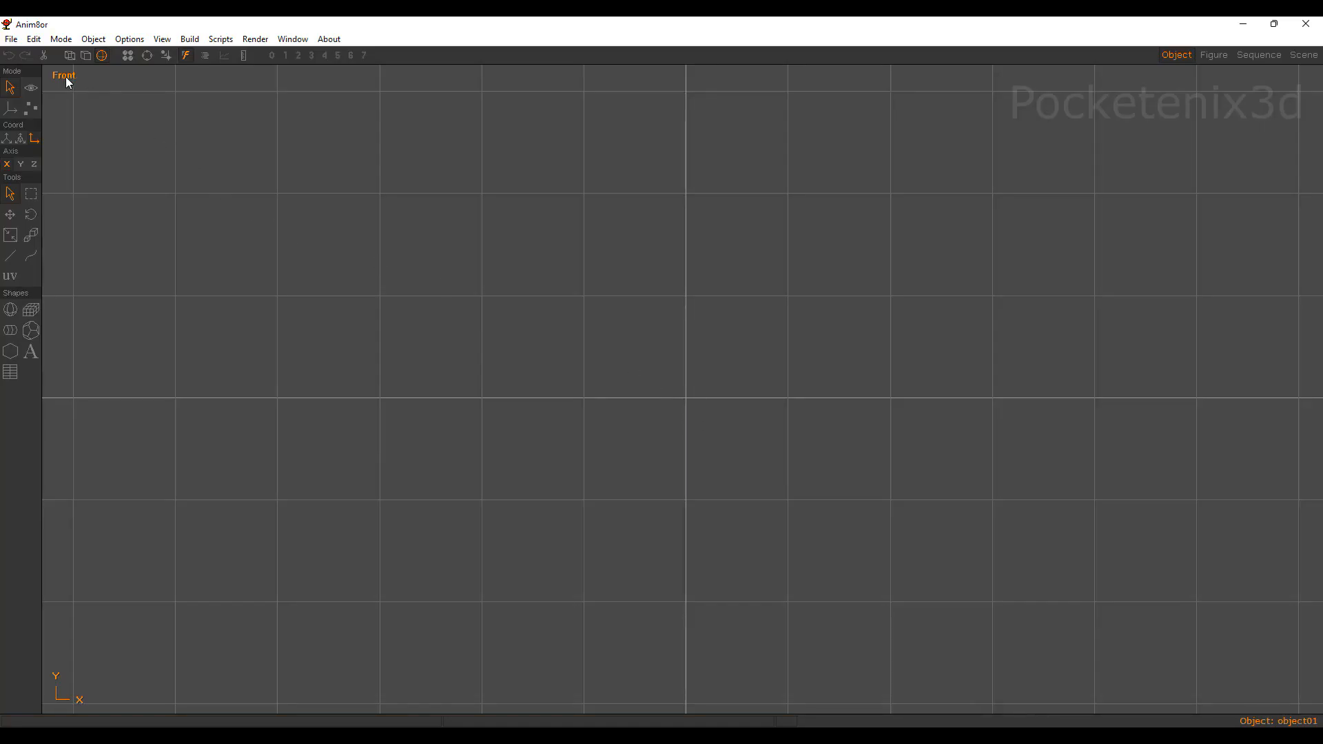
{"action": "mouse_move", "coordinate": [155, 76]}
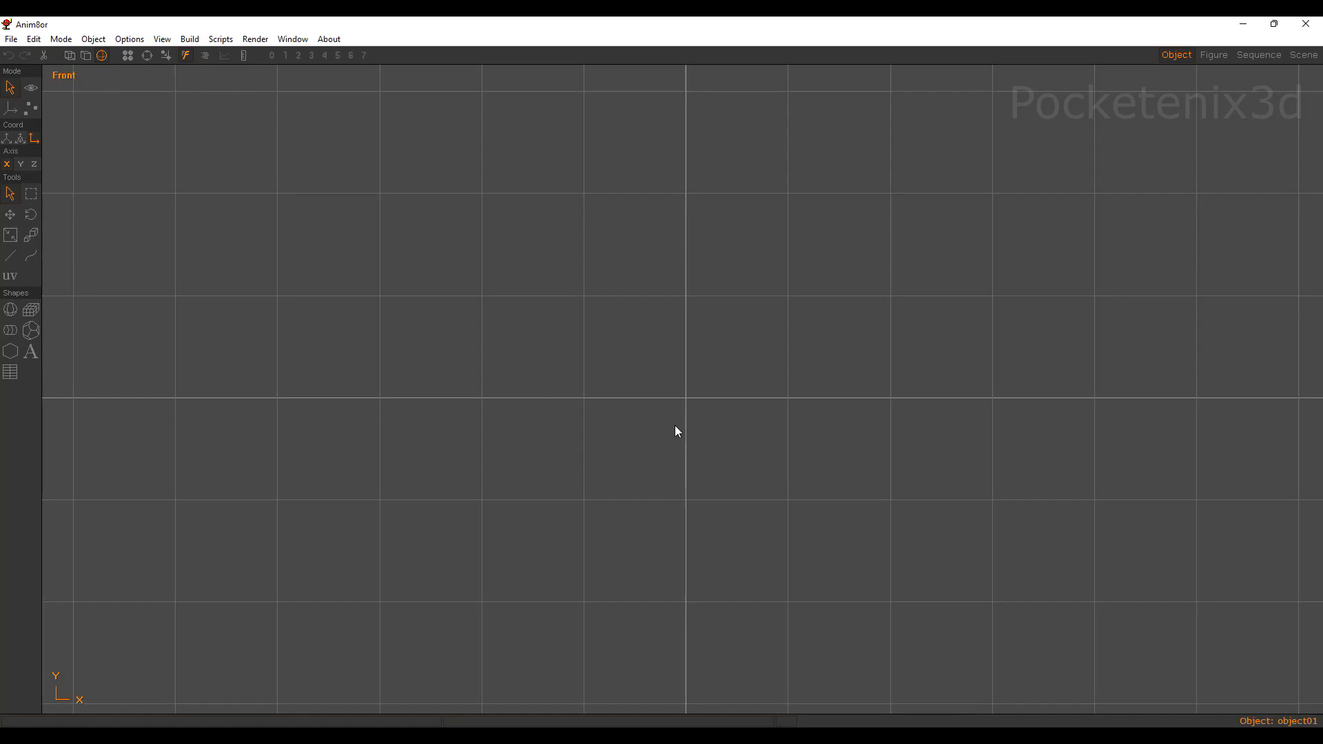
{"action": "mouse_move", "coordinate": [671, 432]}
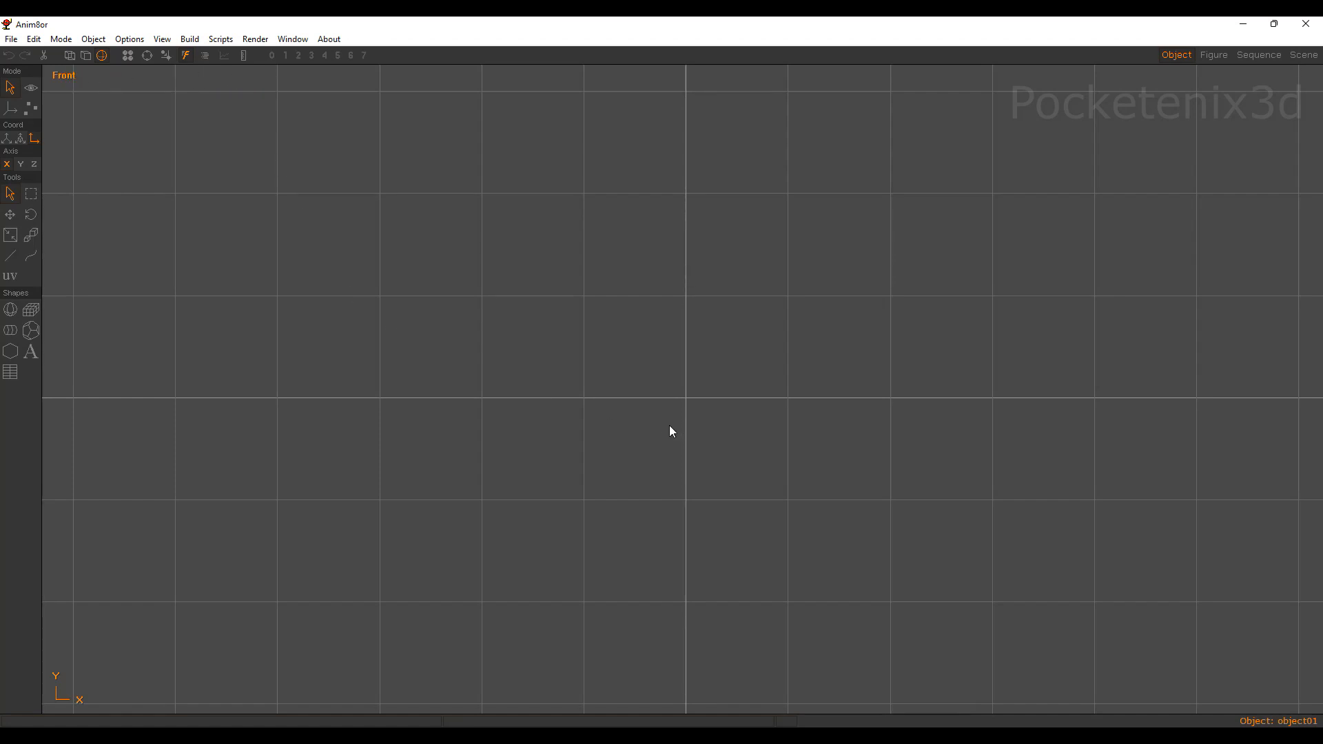
{"action": "mouse_move", "coordinate": [30, 308]}
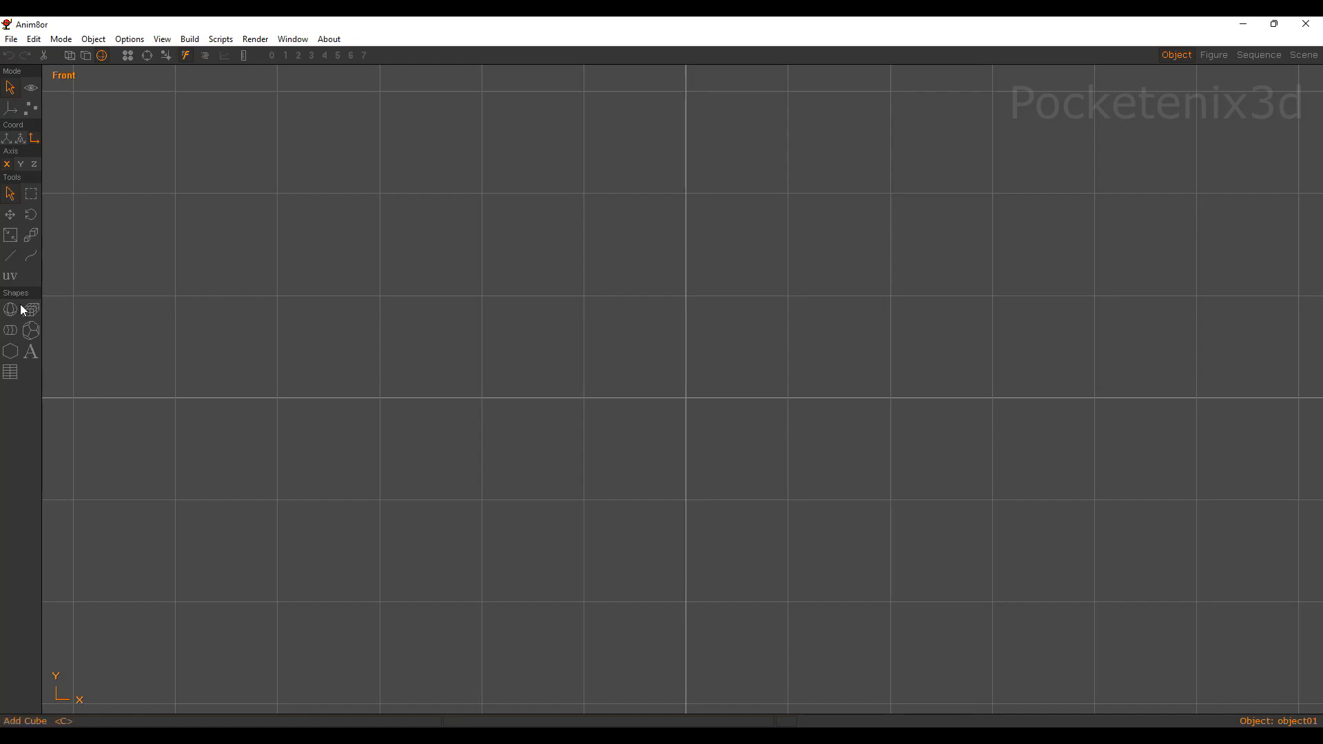
Place a sphere at the centre of the Front view with the Sphere tool.
{"action": "left_click", "coordinate": [10, 308]}
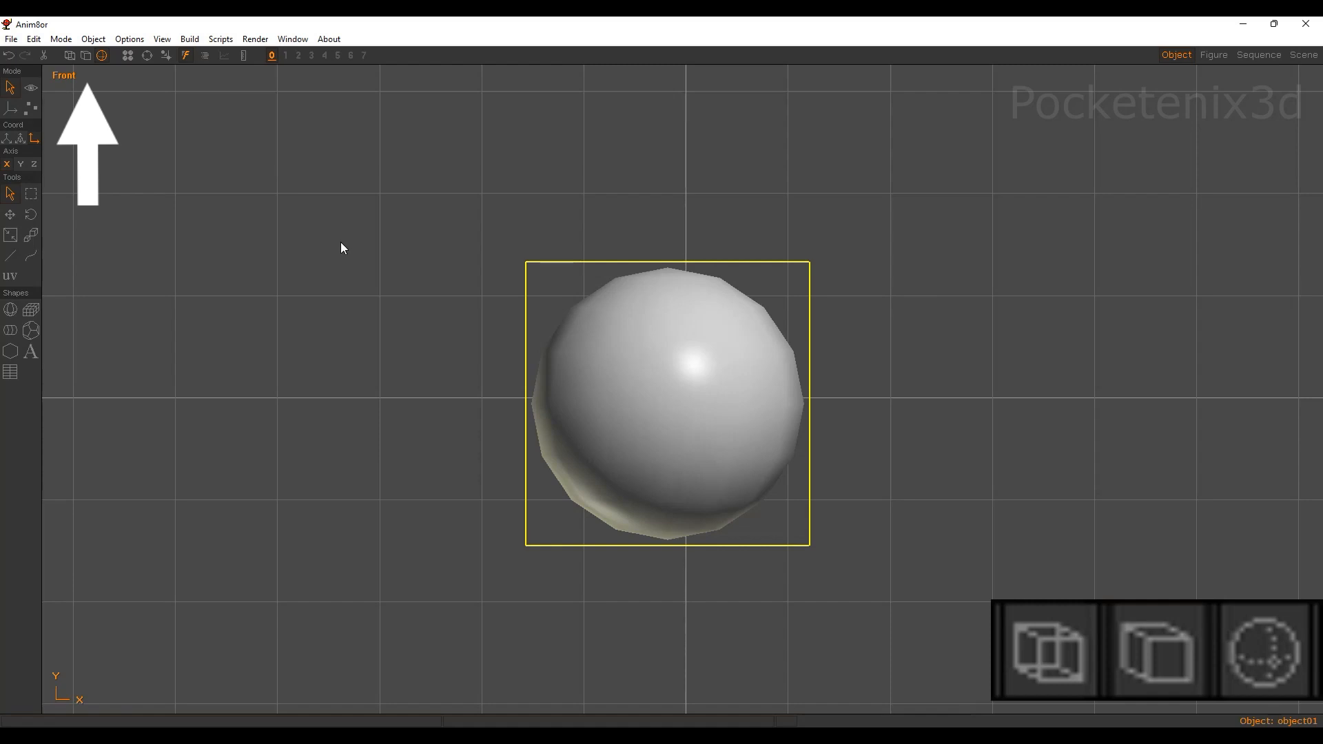
{"action": "left_click", "coordinate": [1043, 647]}
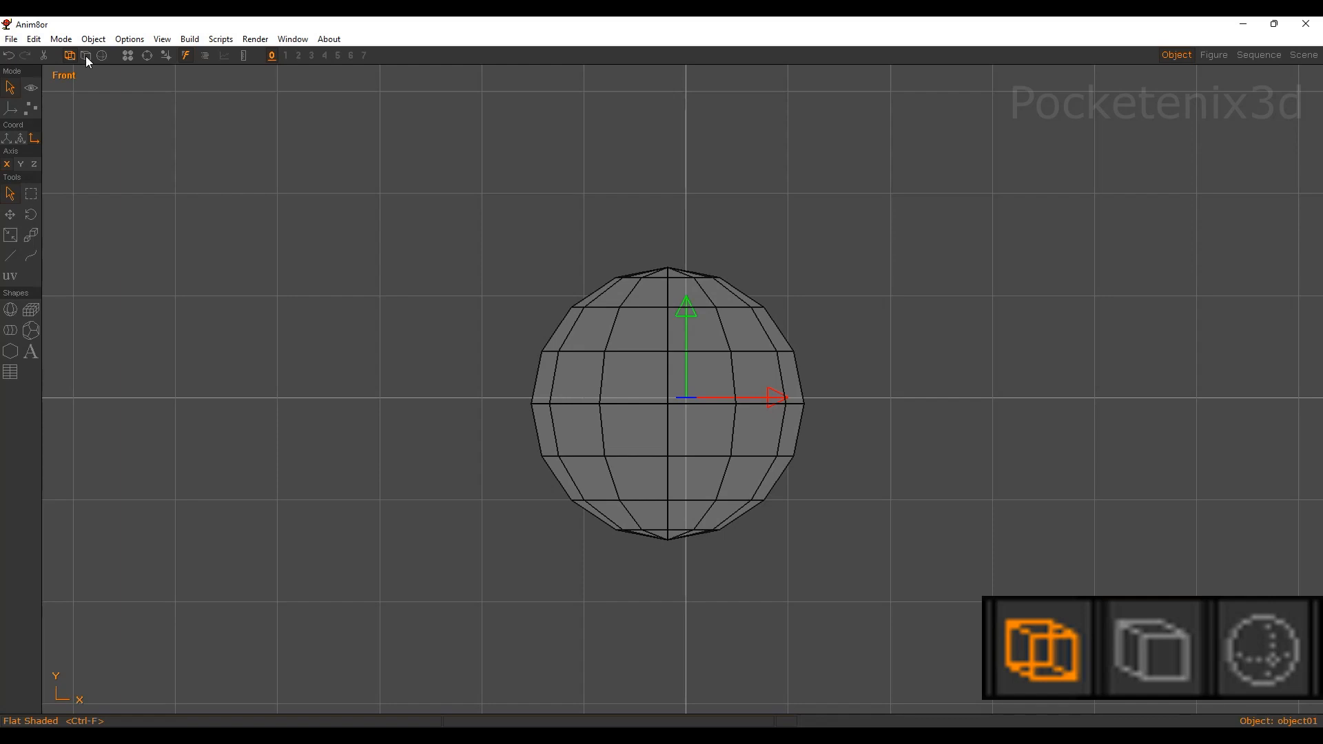
{"action": "left_click", "coordinate": [1150, 648]}
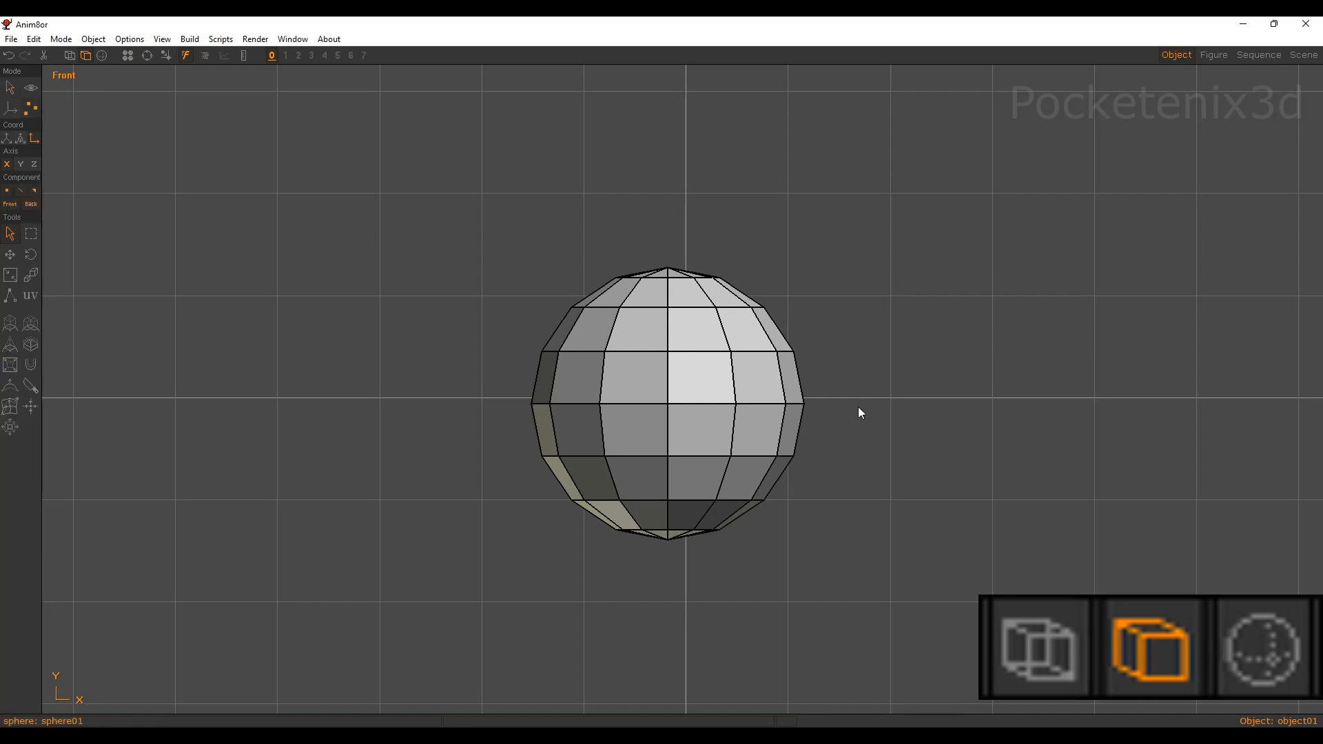
{"action": "mouse_move", "coordinate": [713, 388]}
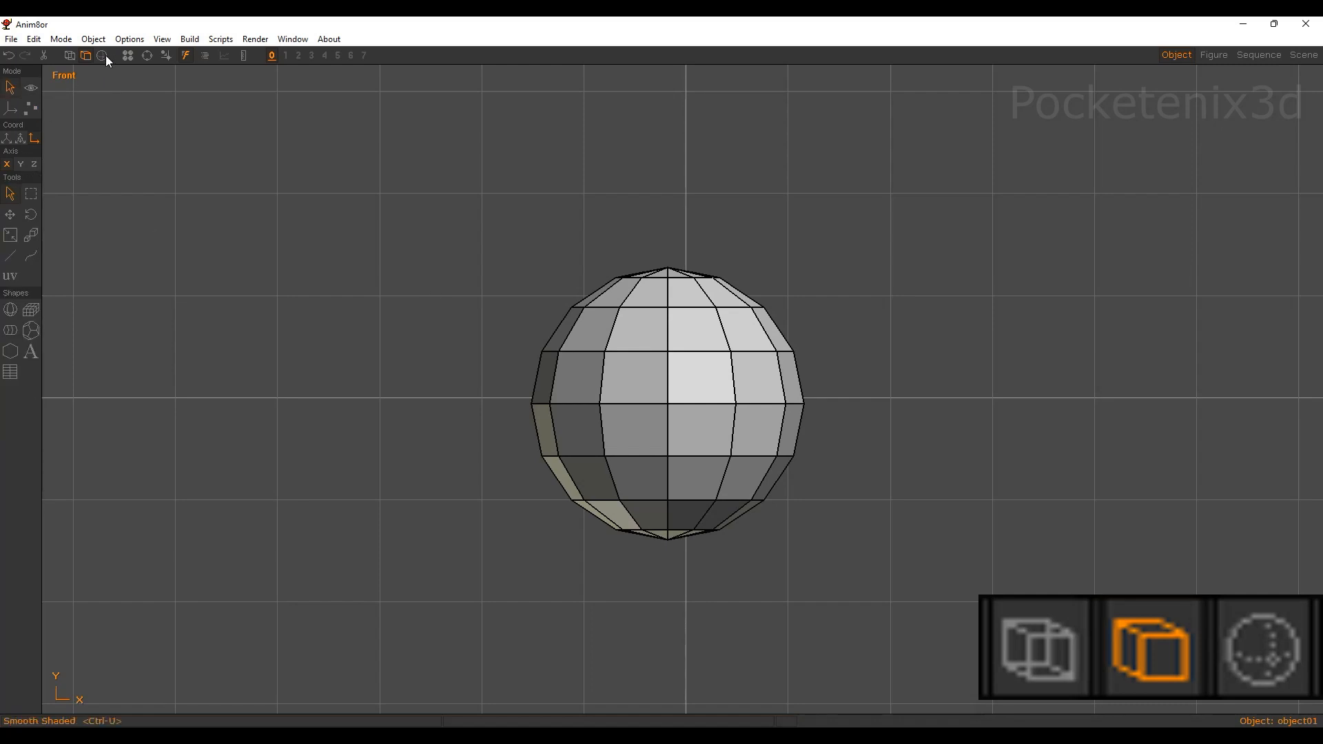
{"action": "mouse_move", "coordinate": [105, 62]}
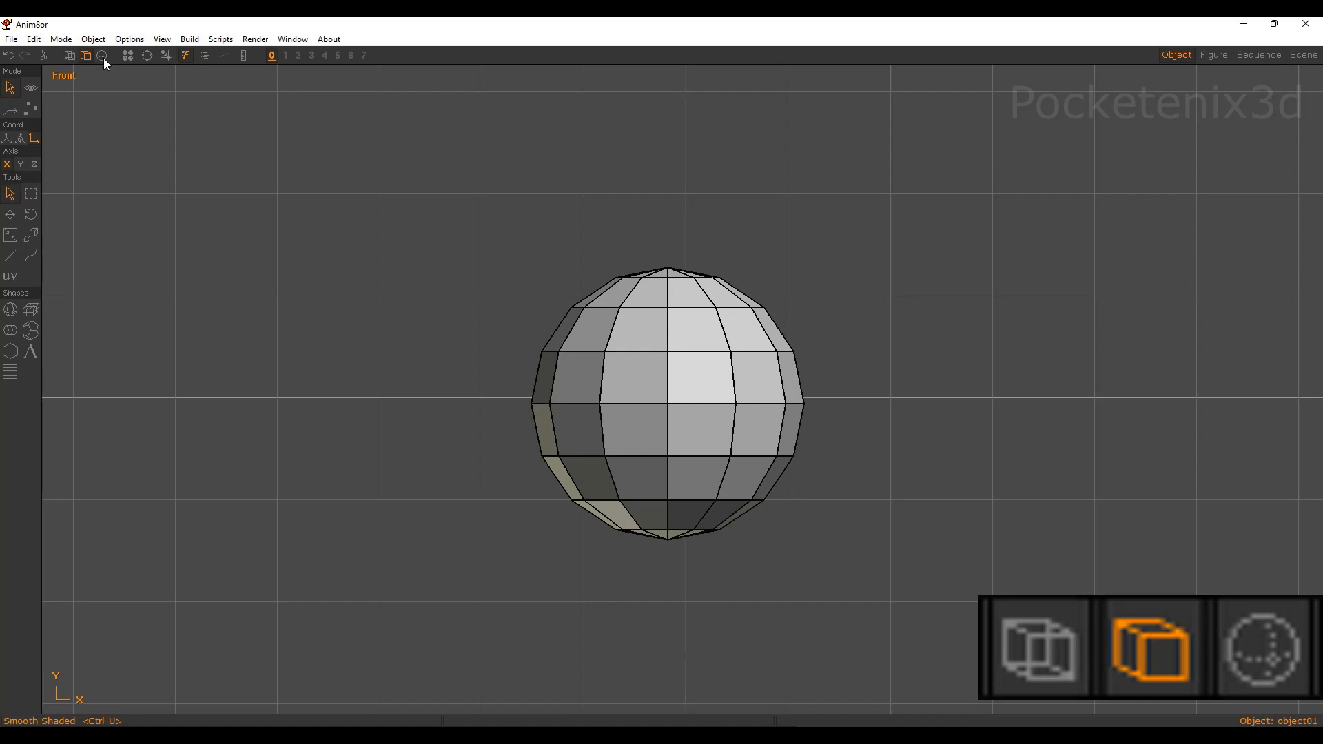
{"action": "left_click", "coordinate": [1260, 646]}
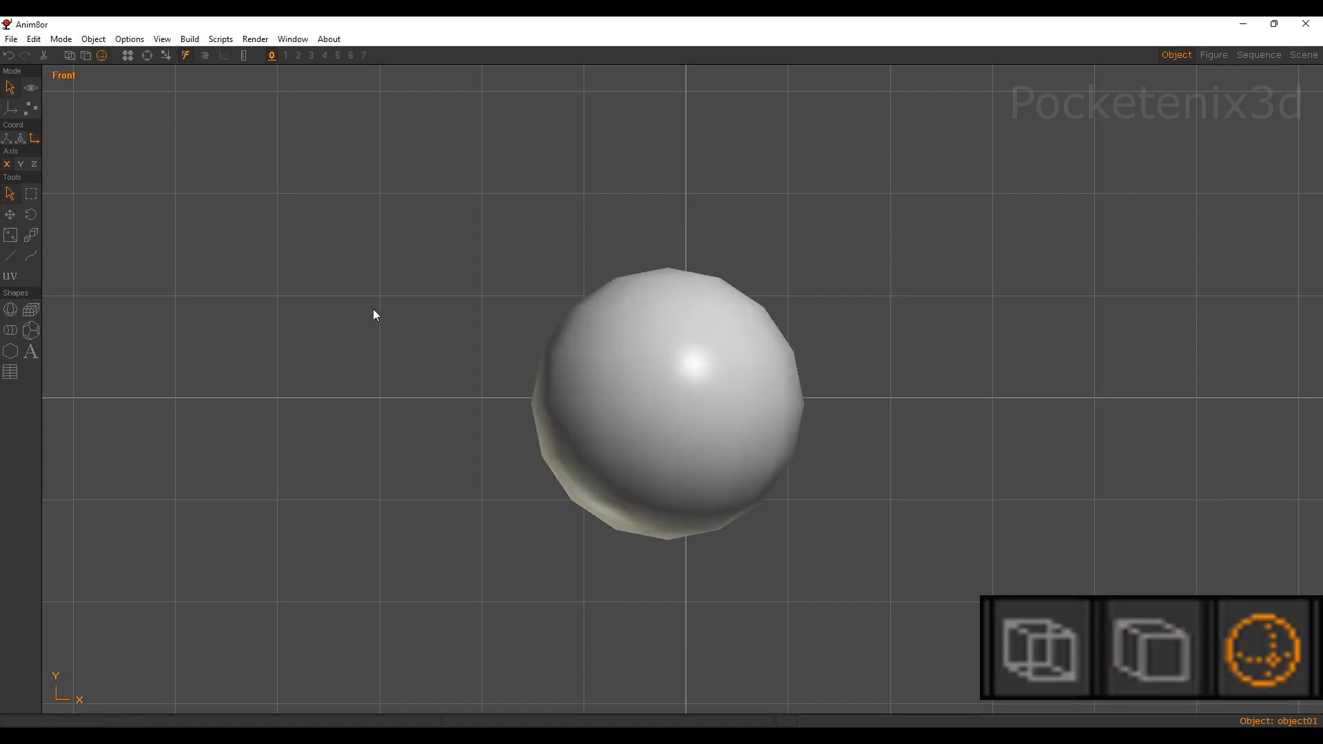
{"action": "left_click", "coordinate": [1038, 646]}
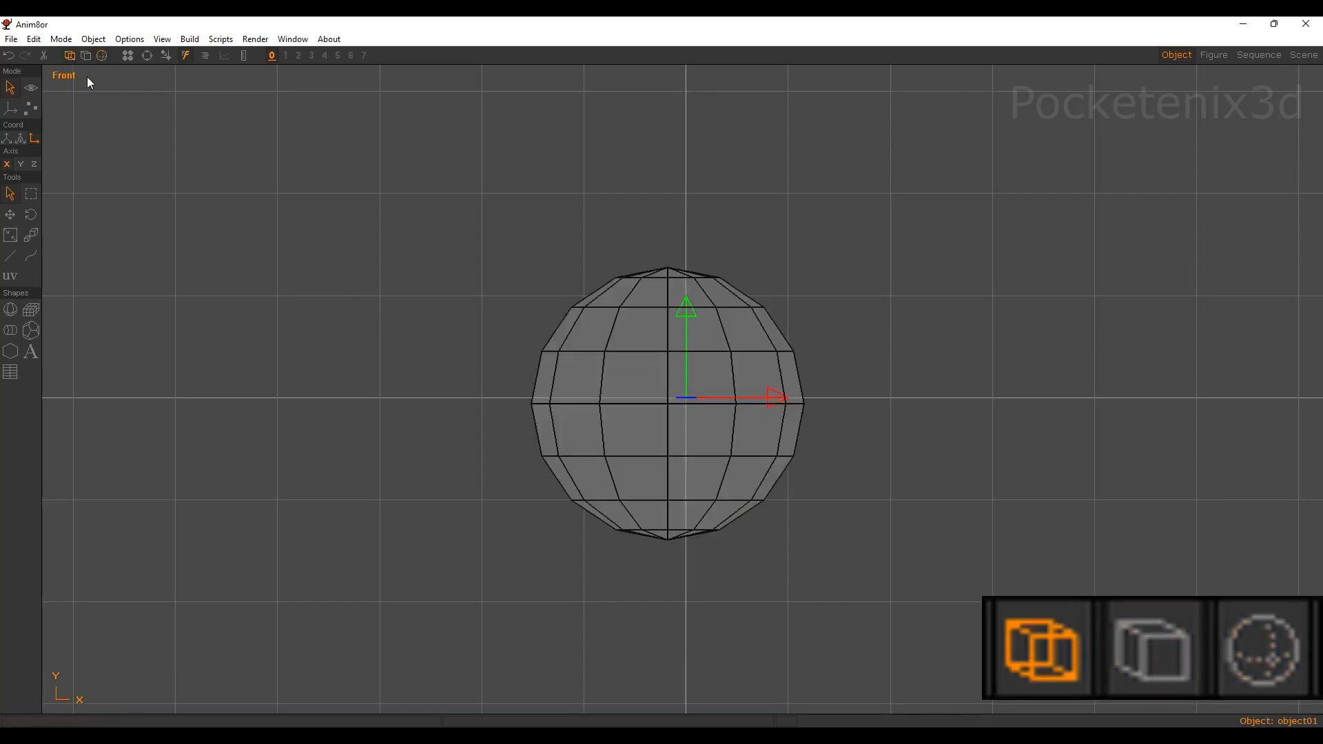
{"action": "left_click", "coordinate": [1258, 648]}
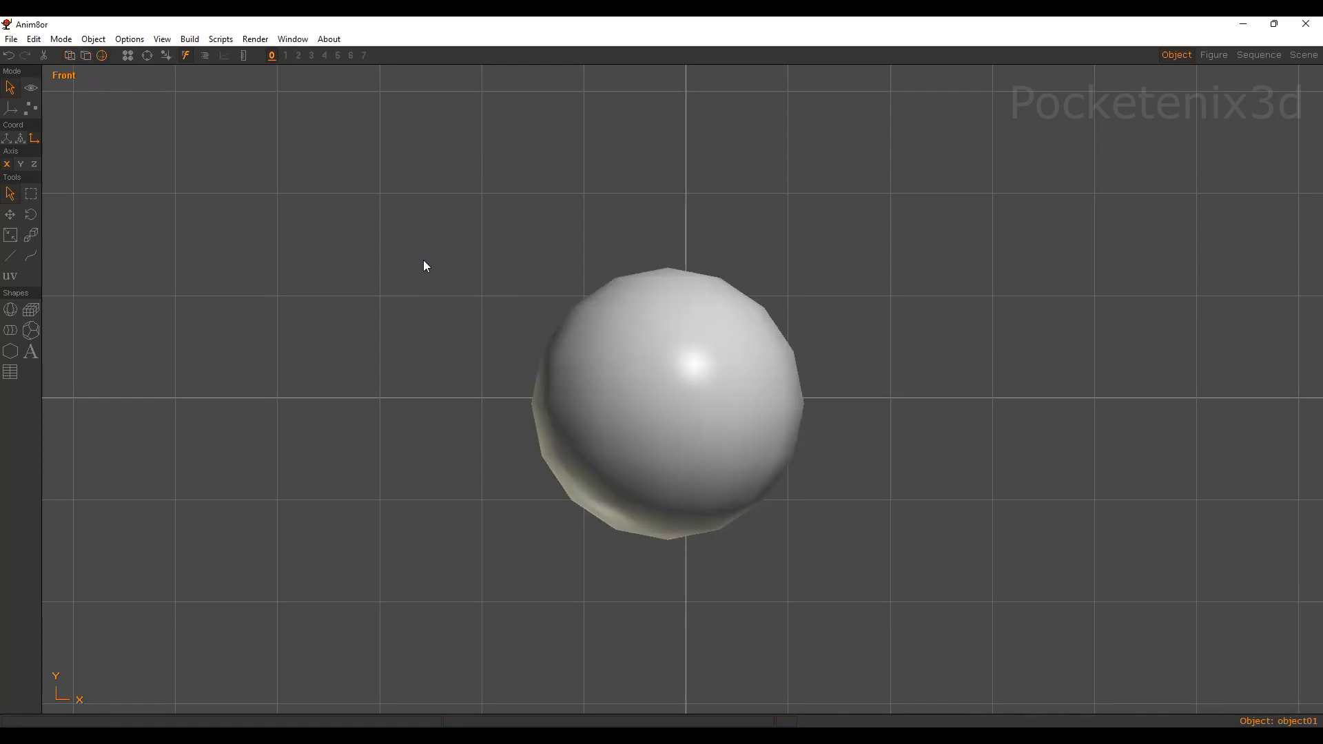
{"action": "key", "text": "ctrl+w"}
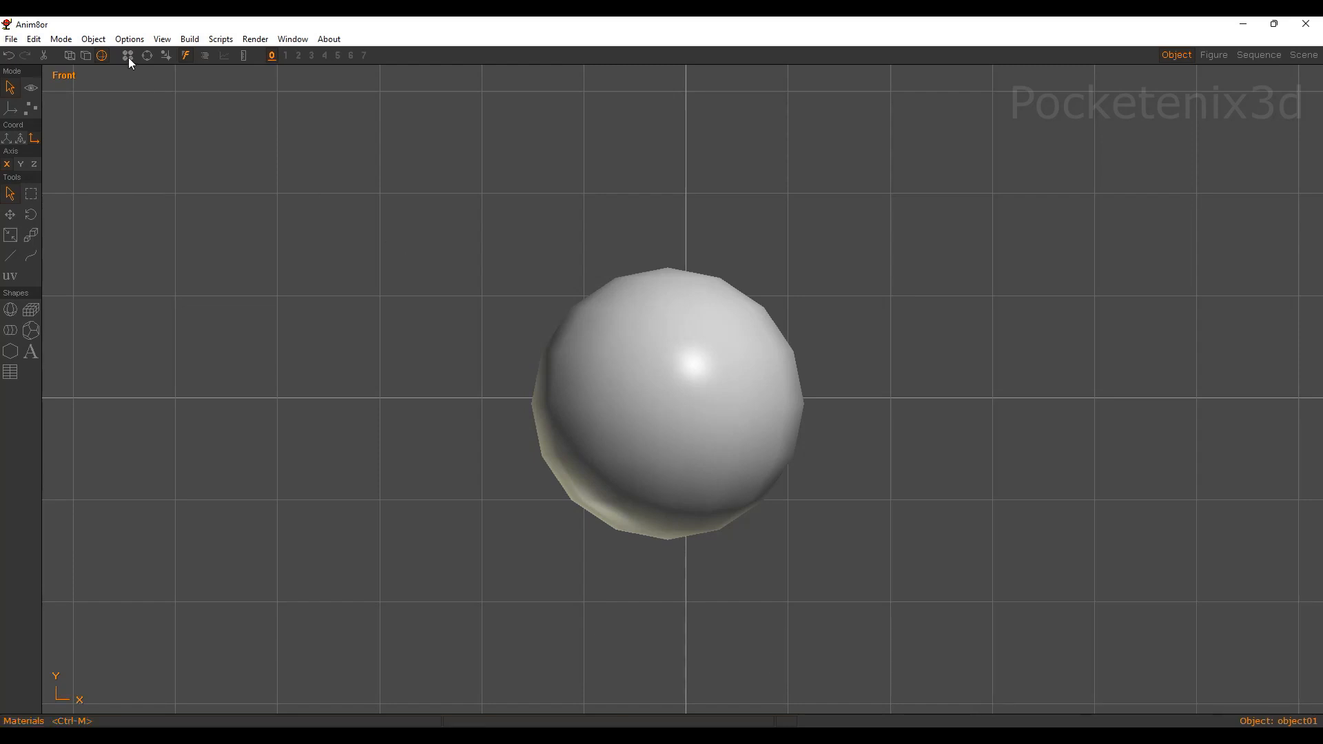
Add a green material and then a red one in the Material Editor, so the sphere shows red.
{"action": "left_click", "coordinate": [127, 56]}
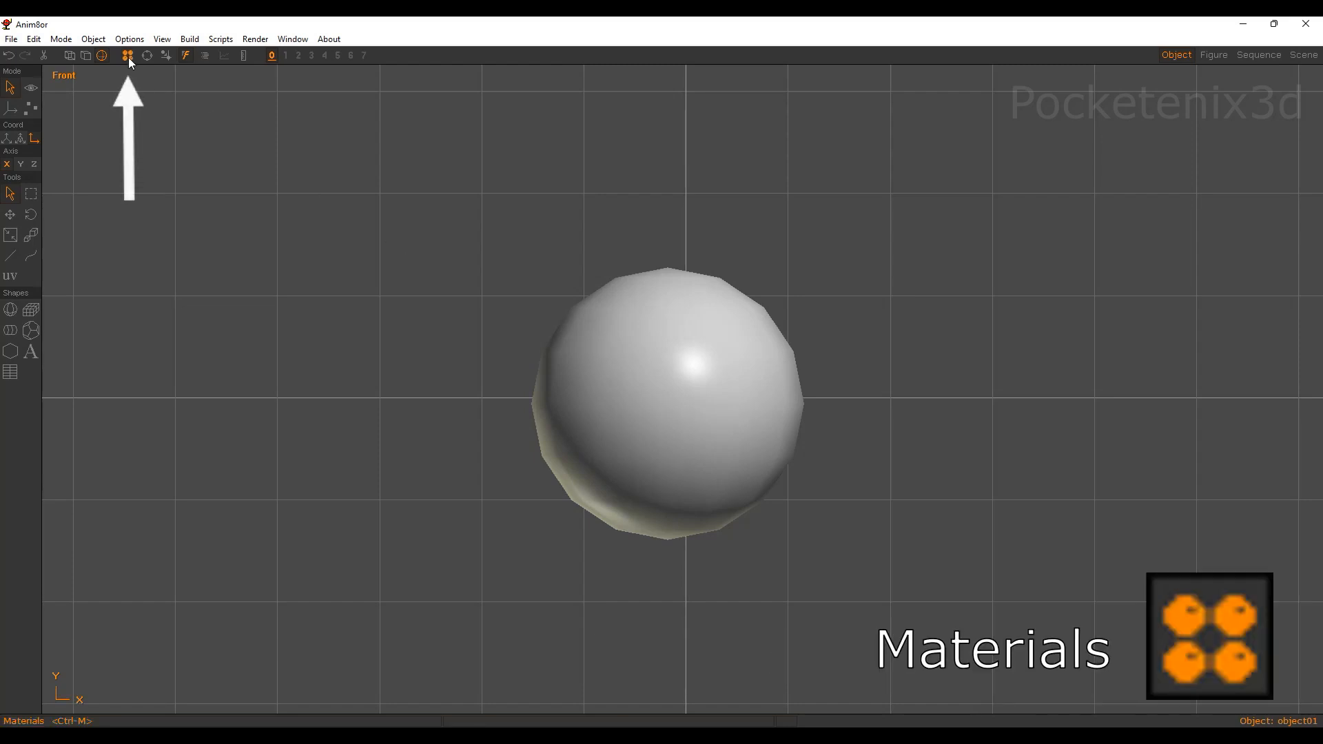
{"action": "left_click", "coordinate": [128, 55]}
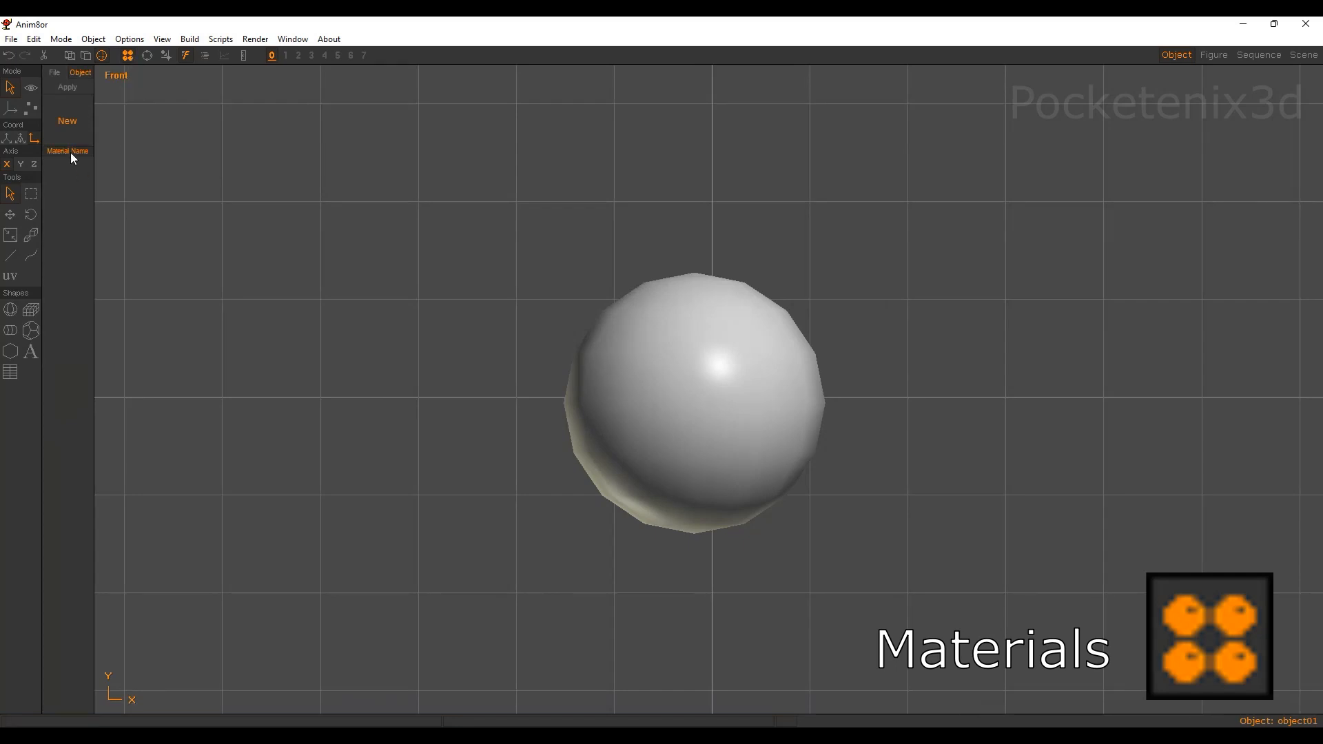
{"action": "left_click", "coordinate": [67, 120]}
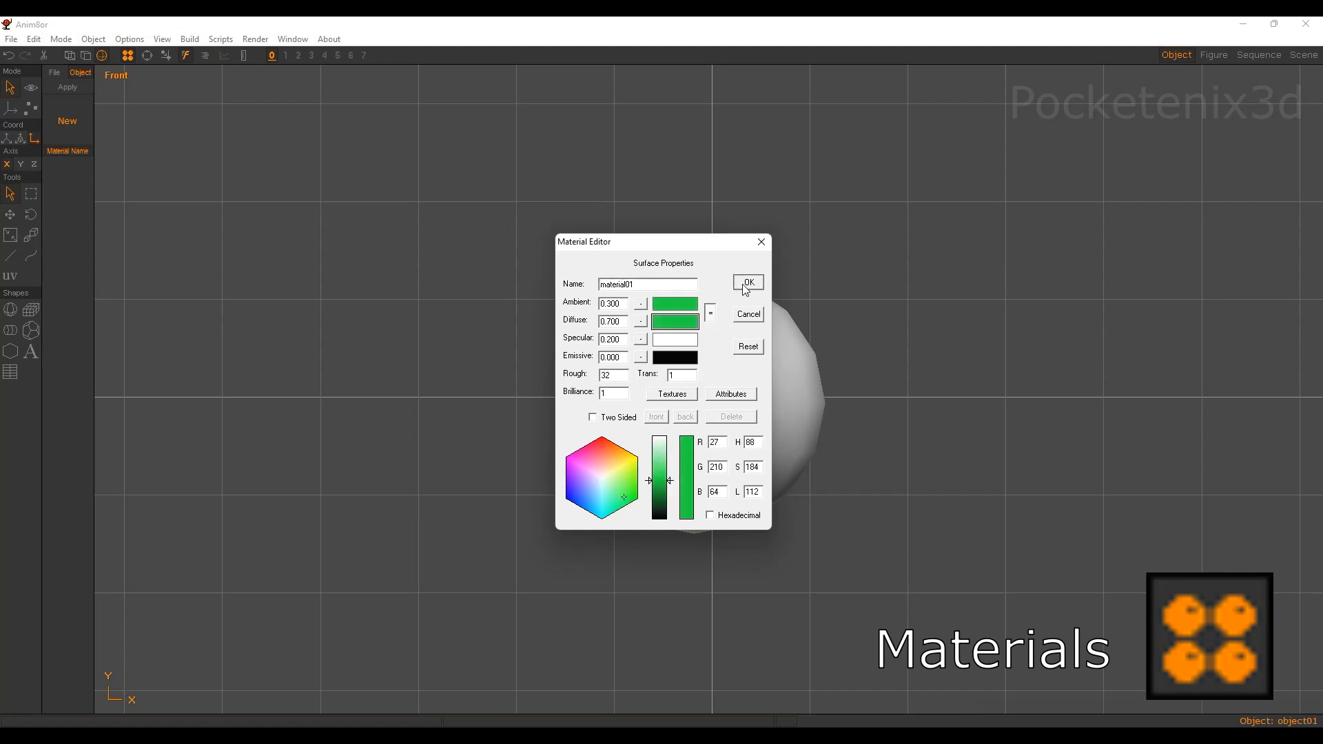
{"action": "left_click", "coordinate": [746, 282]}
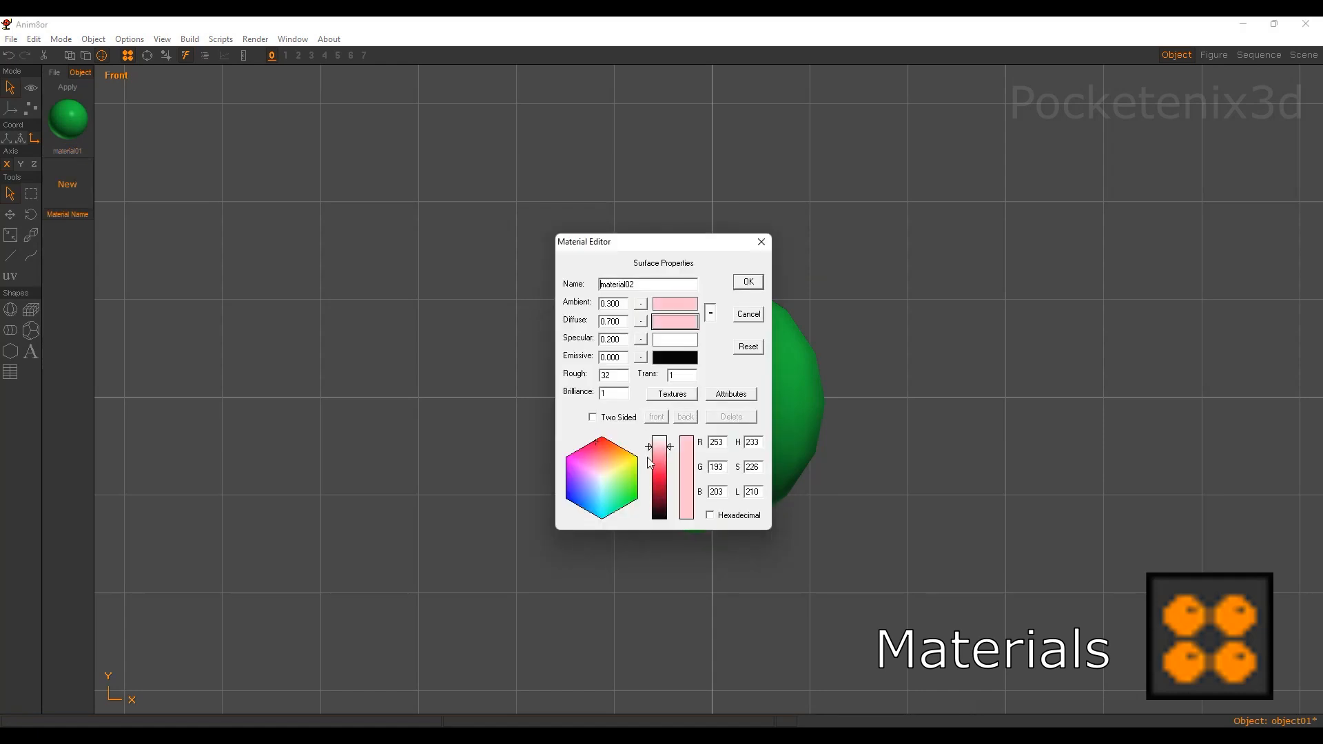
{"action": "left_click", "coordinate": [746, 281]}
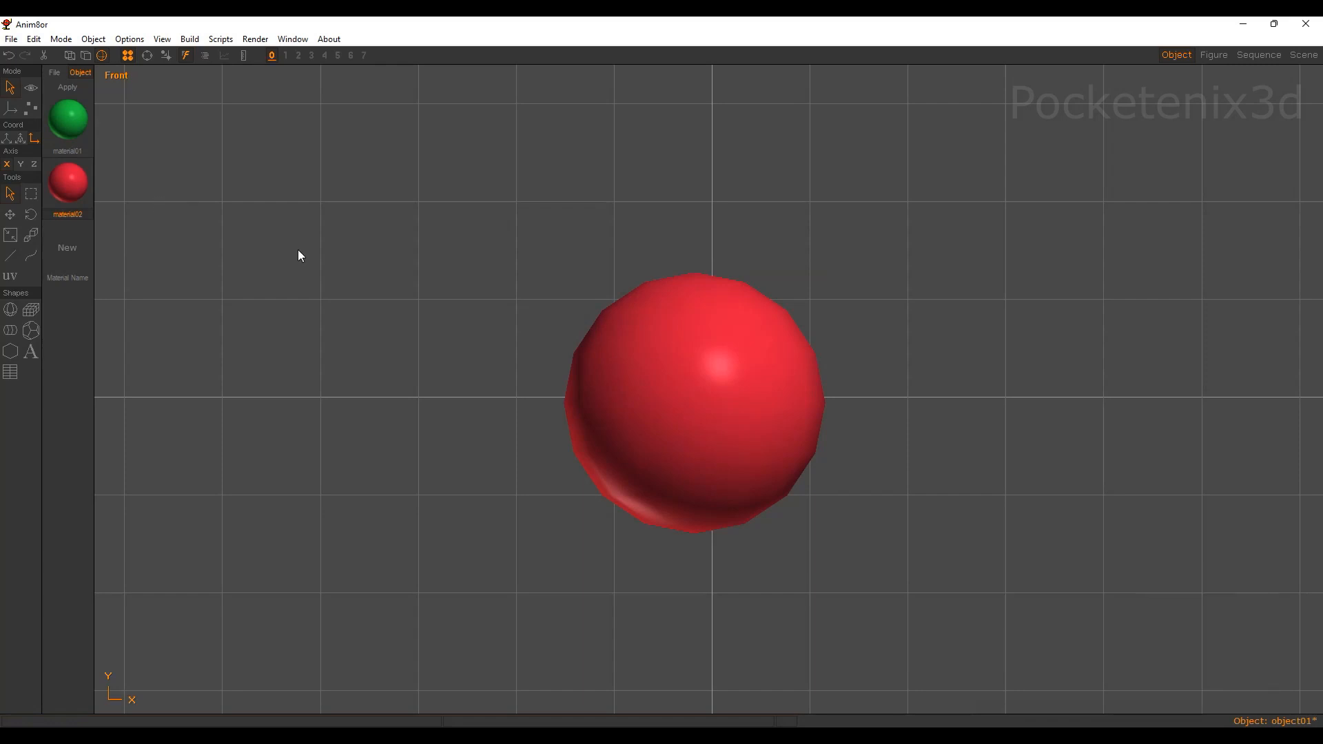
{"action": "mouse_move", "coordinate": [264, 177]}
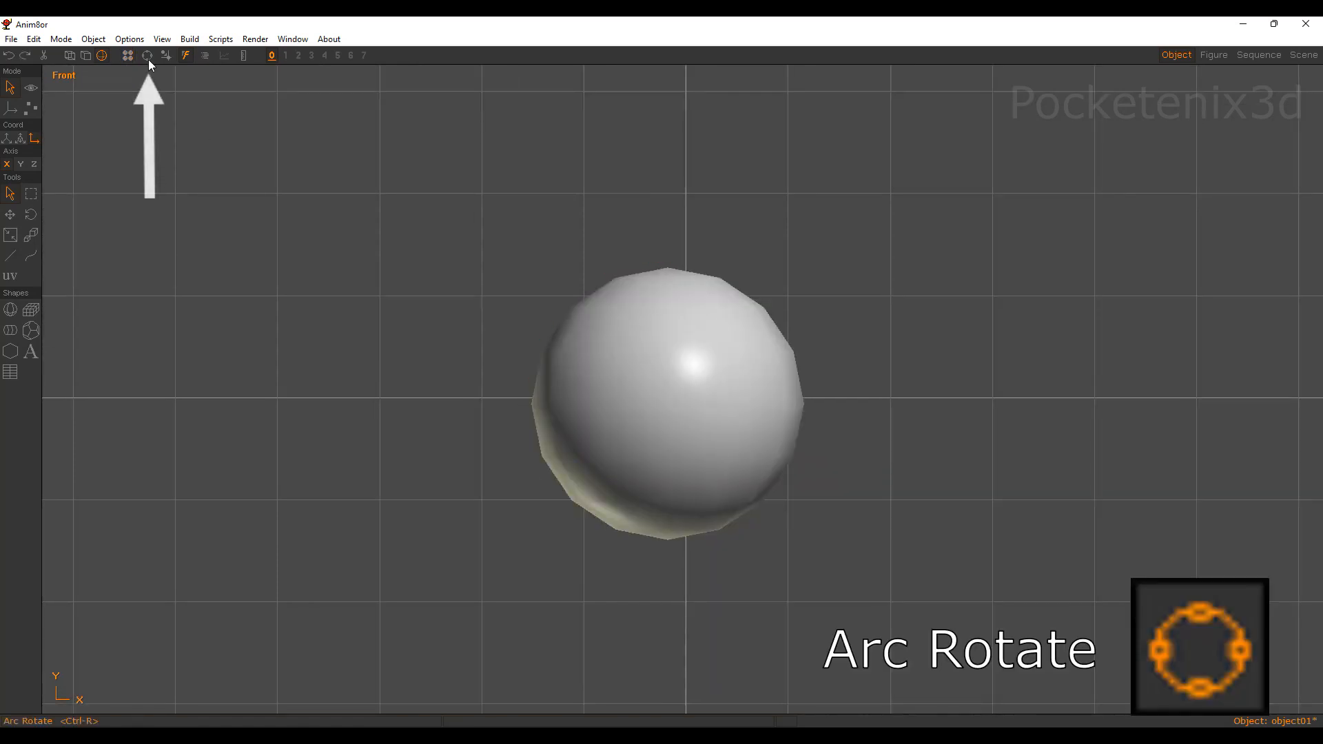
Orbit the view with Arc Rotate away from the straight-on front angle.
{"action": "left_click", "coordinate": [146, 56]}
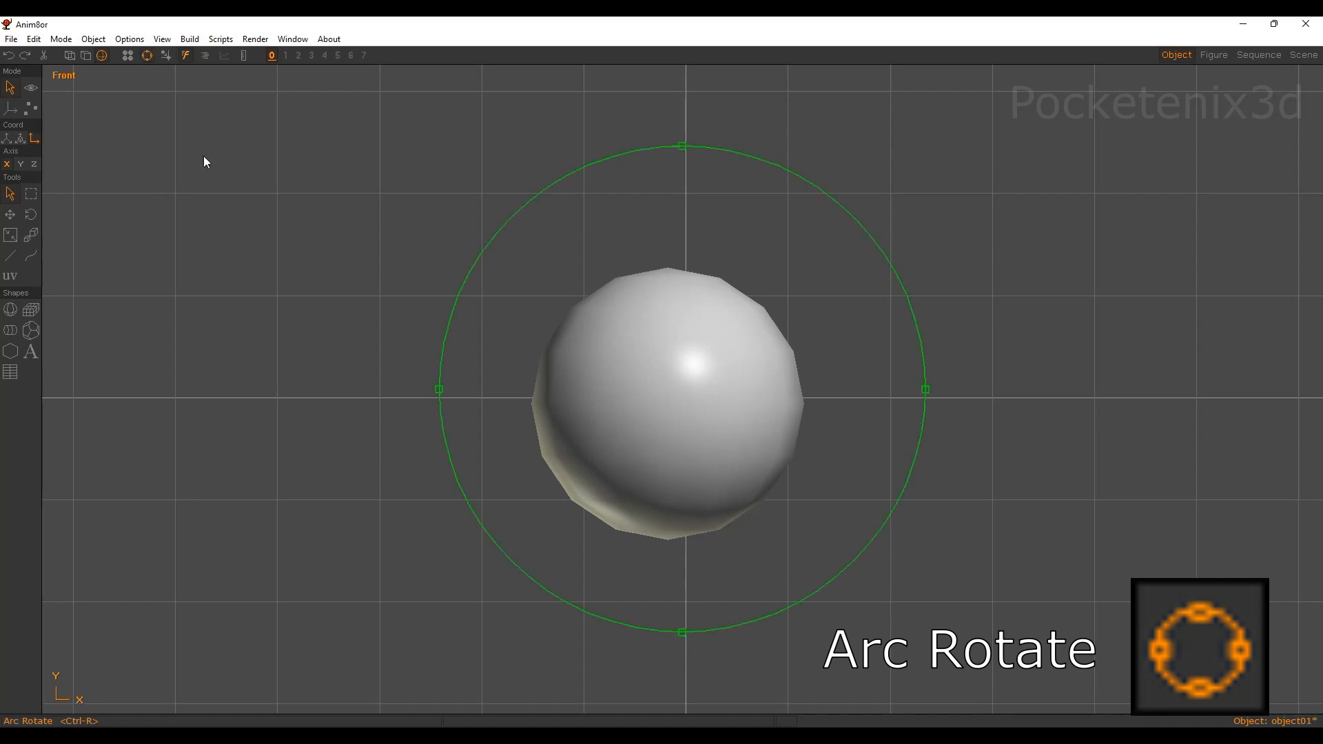
{"action": "mouse_move", "coordinate": [542, 596]}
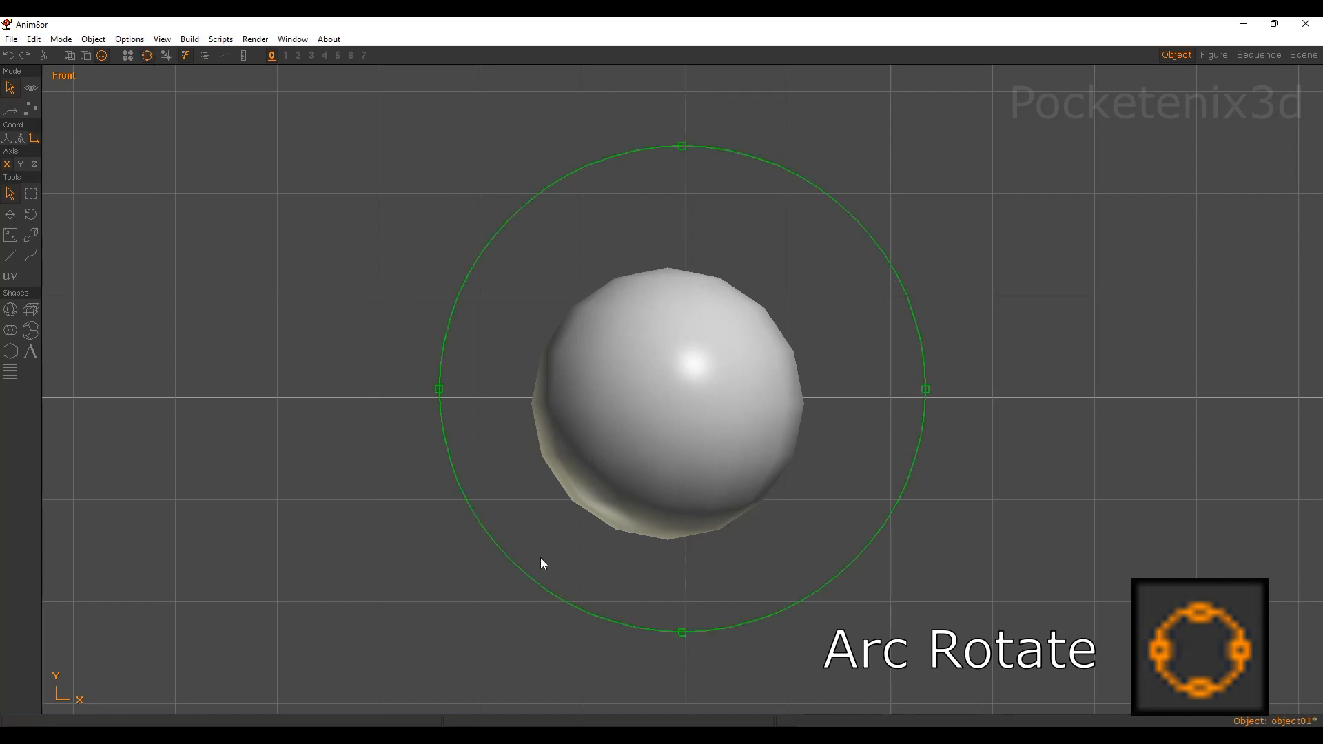
{"action": "mouse_move", "coordinate": [1012, 345]}
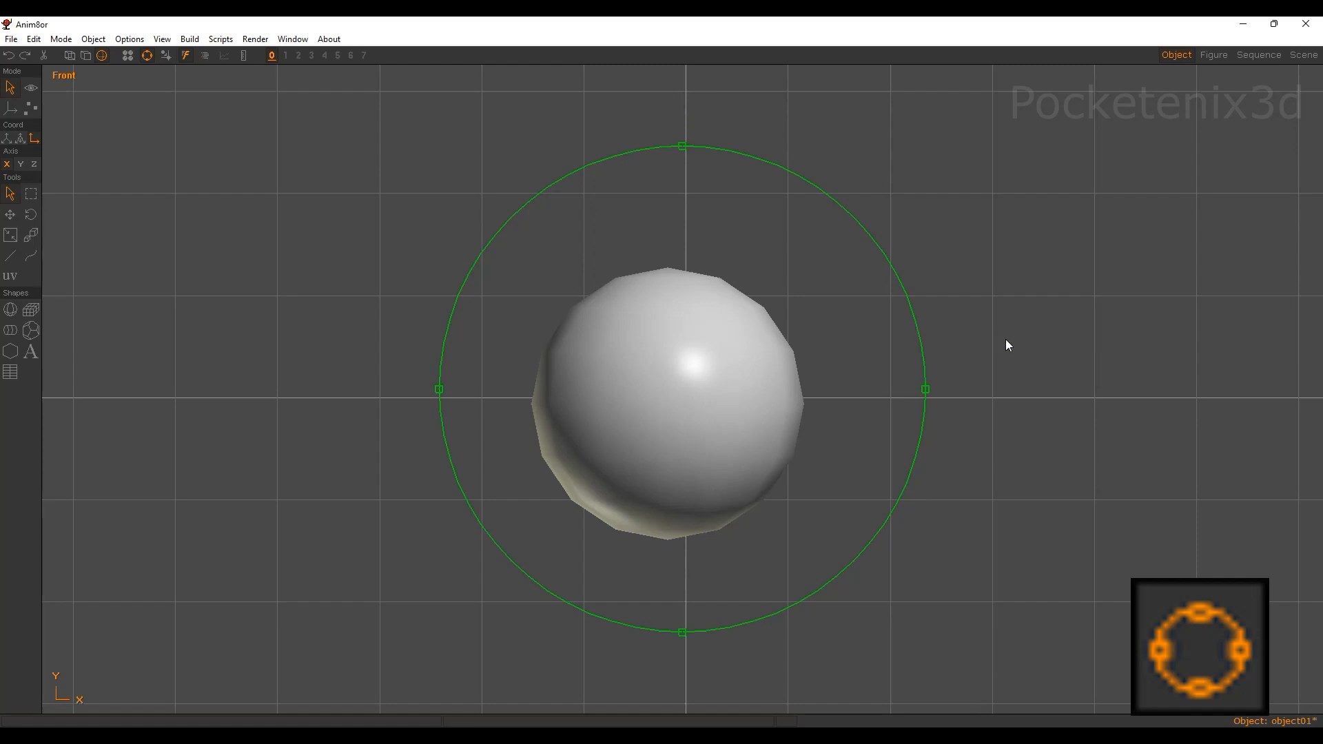
{"action": "mouse_move", "coordinate": [1019, 290]}
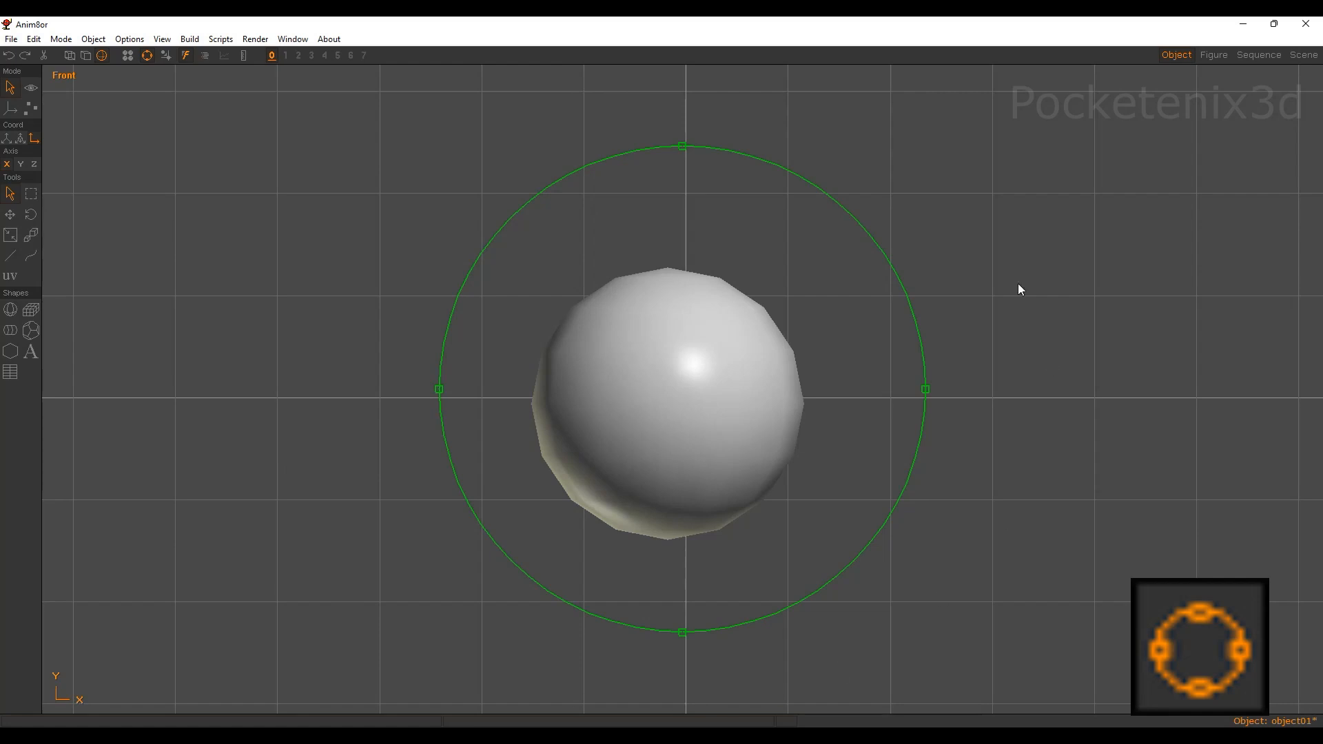
{"action": "mouse_move", "coordinate": [725, 286]}
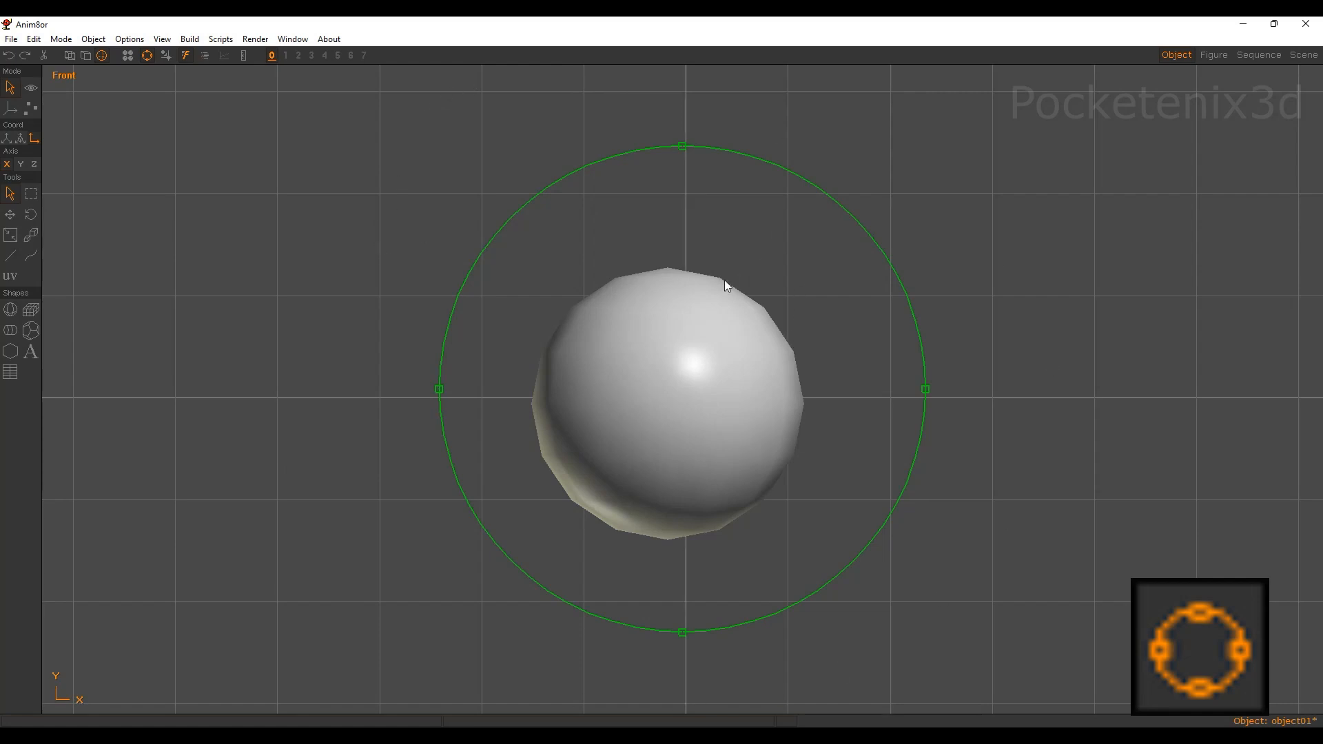
{"action": "mouse_move", "coordinate": [749, 350]}
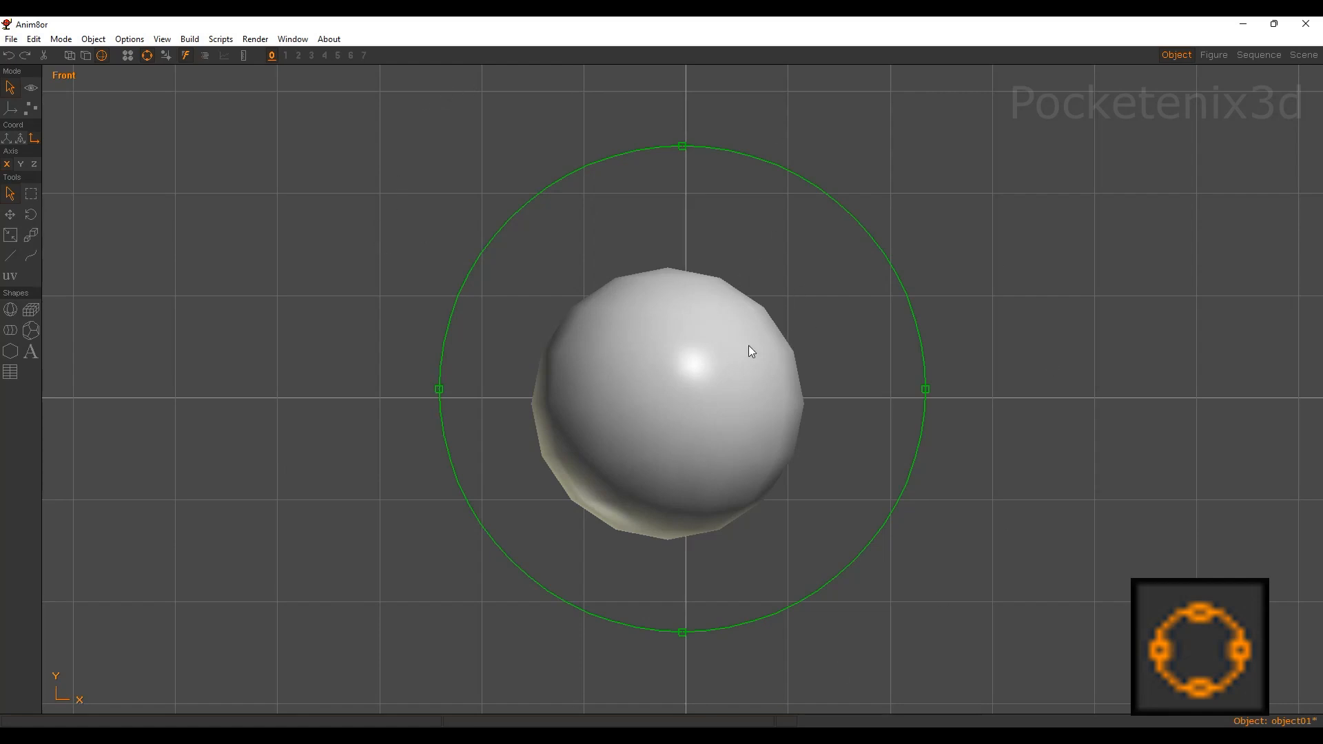
{"action": "mouse_move", "coordinate": [819, 328]}
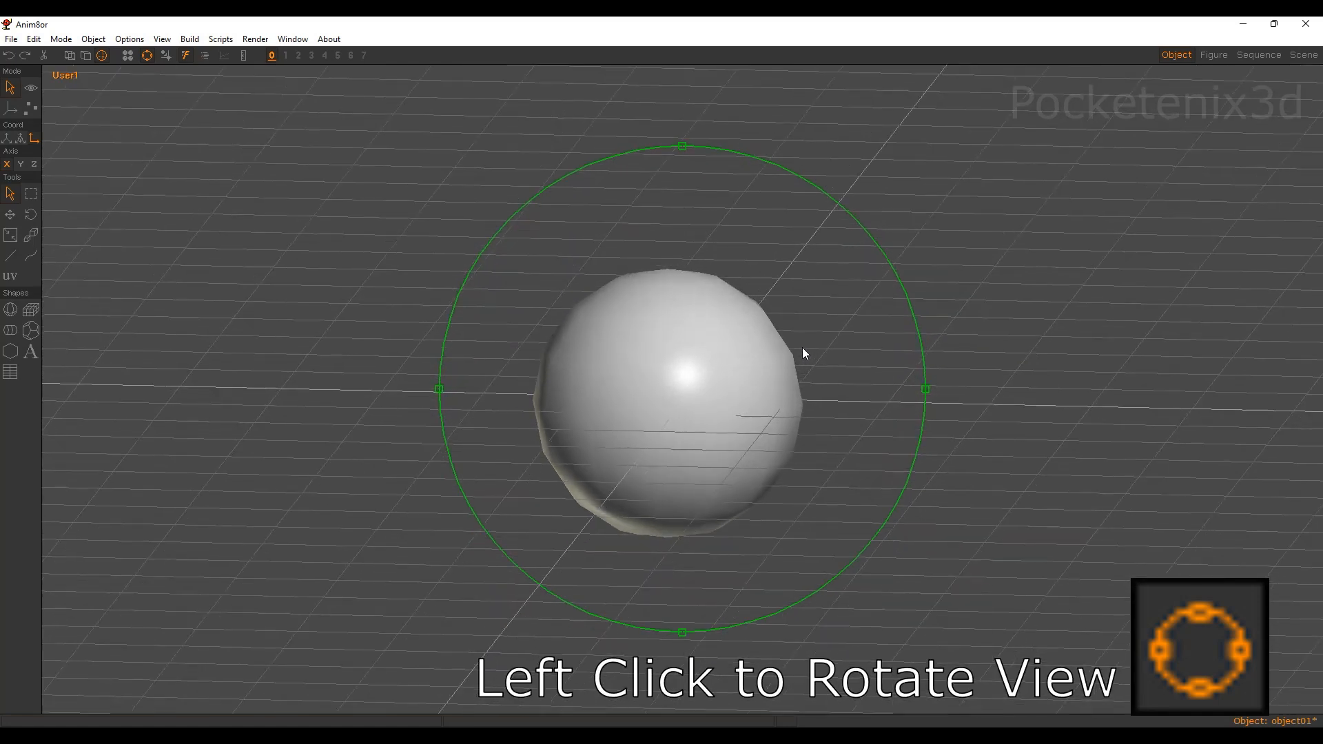
{"action": "left_click_drag", "start_coordinate": [801, 353], "coordinate": [641, 354]}
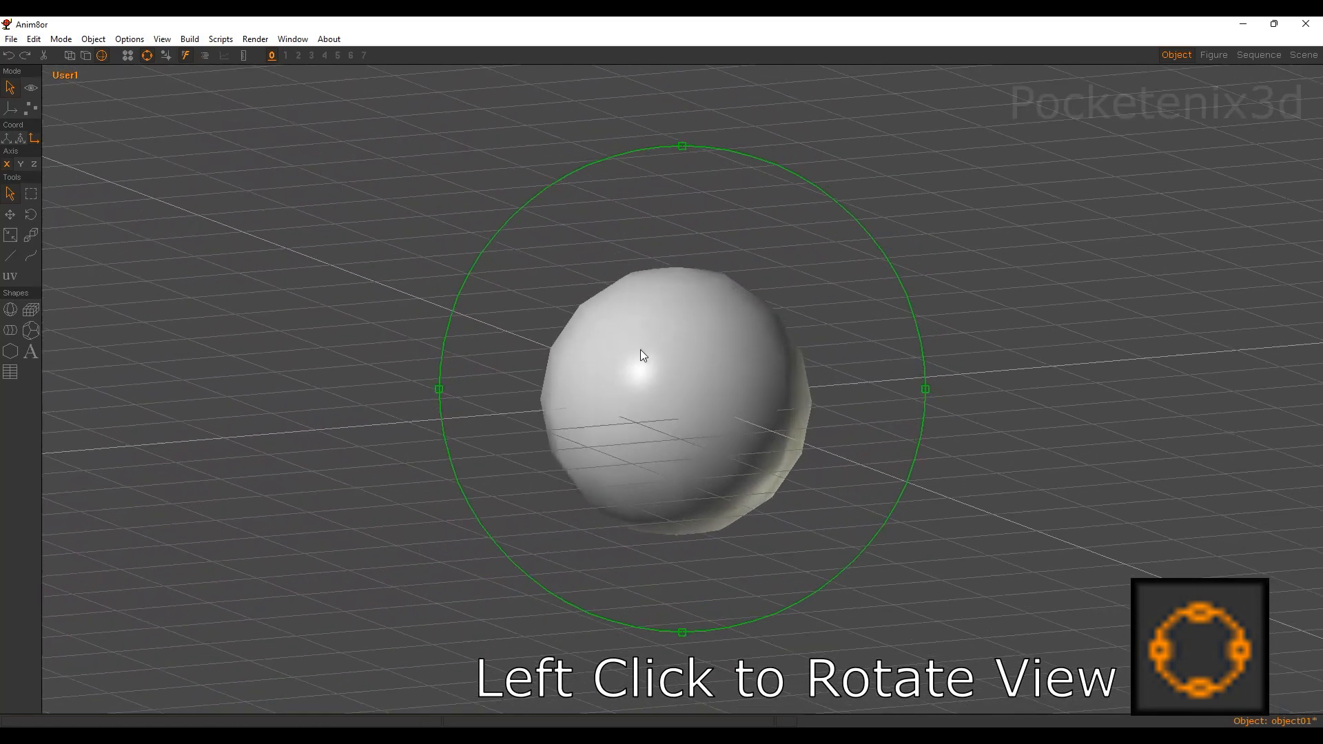
{"action": "left_click_drag", "start_coordinate": [641, 354], "coordinate": [791, 370]}
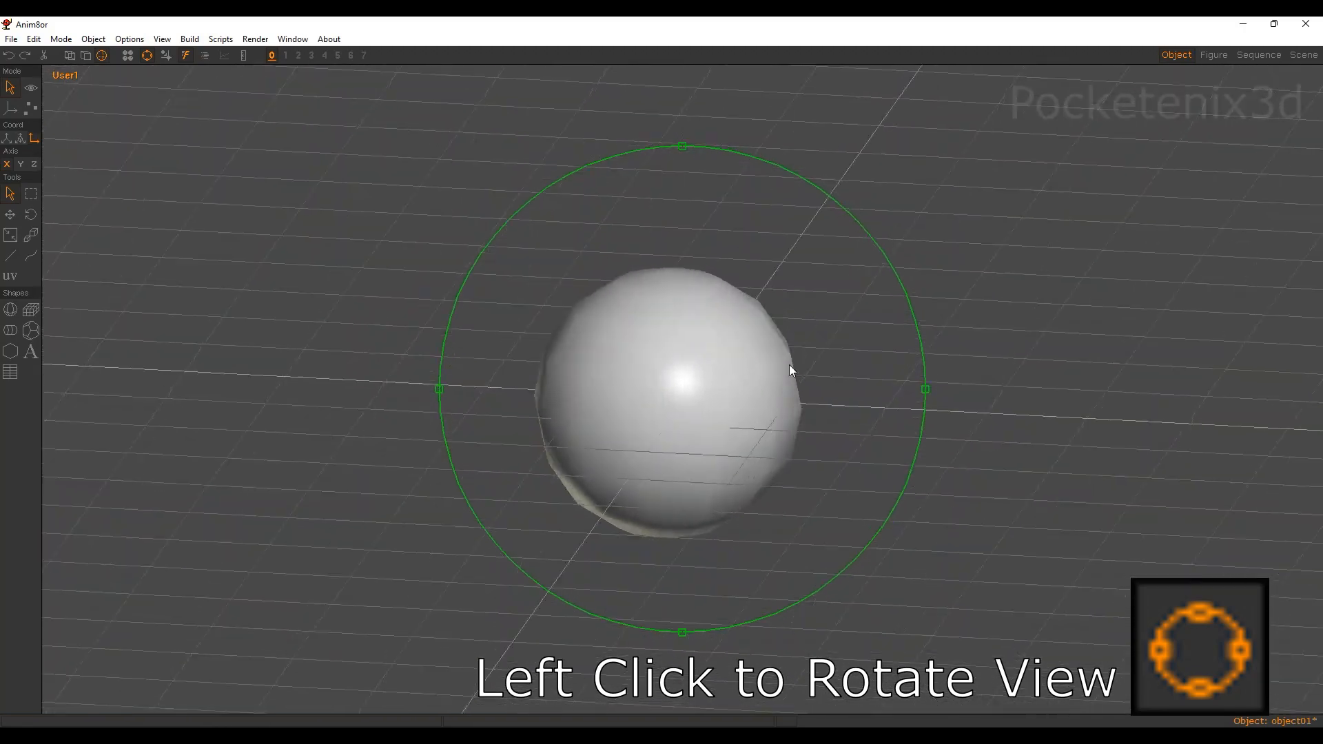
{"action": "left_click_drag", "start_coordinate": [791, 371], "coordinate": [721, 334]}
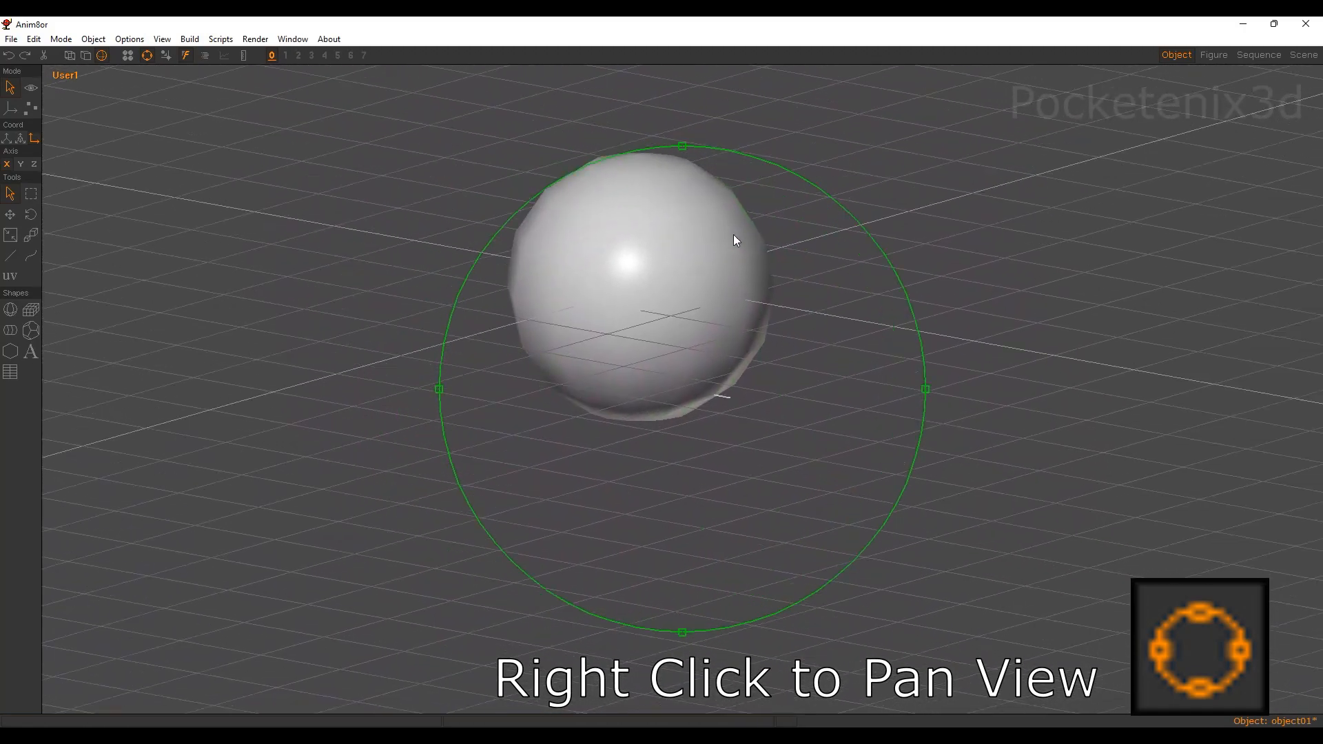
Pan the view so the sphere sits higher, then tilt to look down on it.
{"action": "left_click_drag", "start_coordinate": [732, 239], "coordinate": [759, 357]}
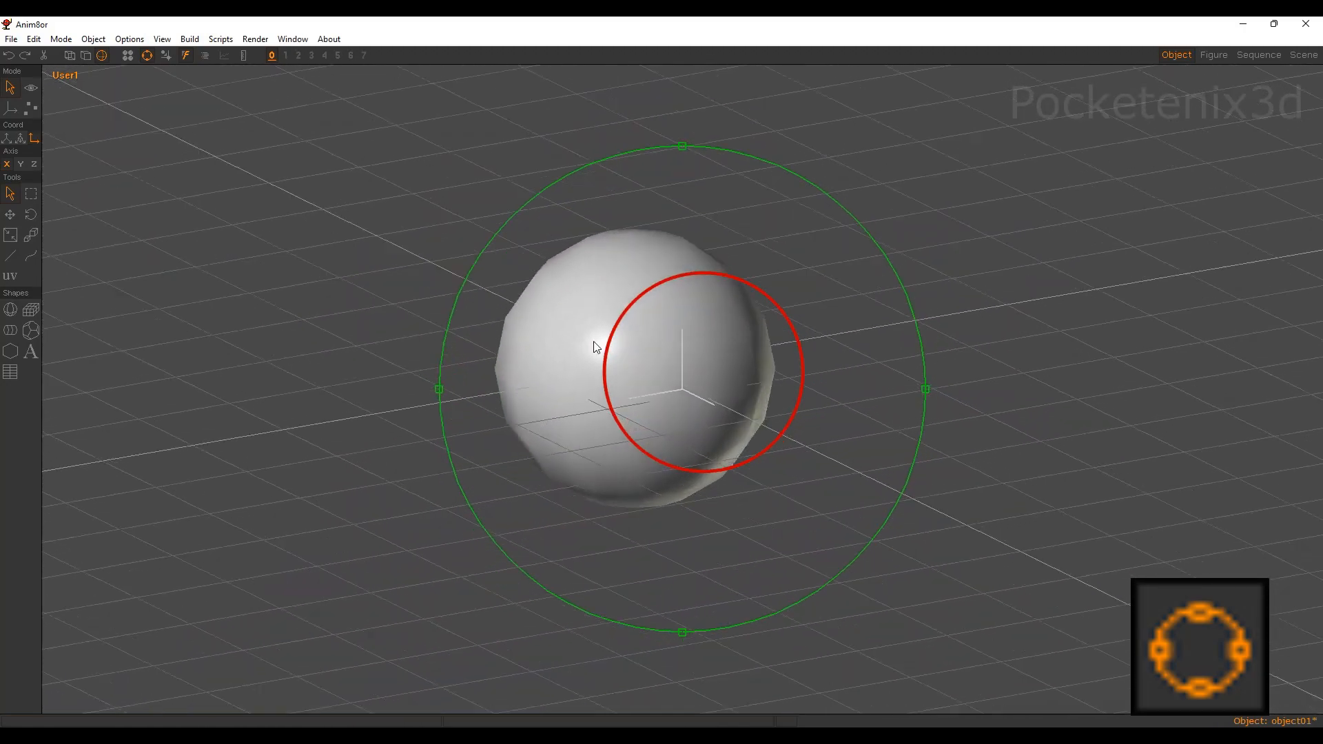
{"action": "left_click_drag", "start_coordinate": [593, 346], "coordinate": [782, 366]}
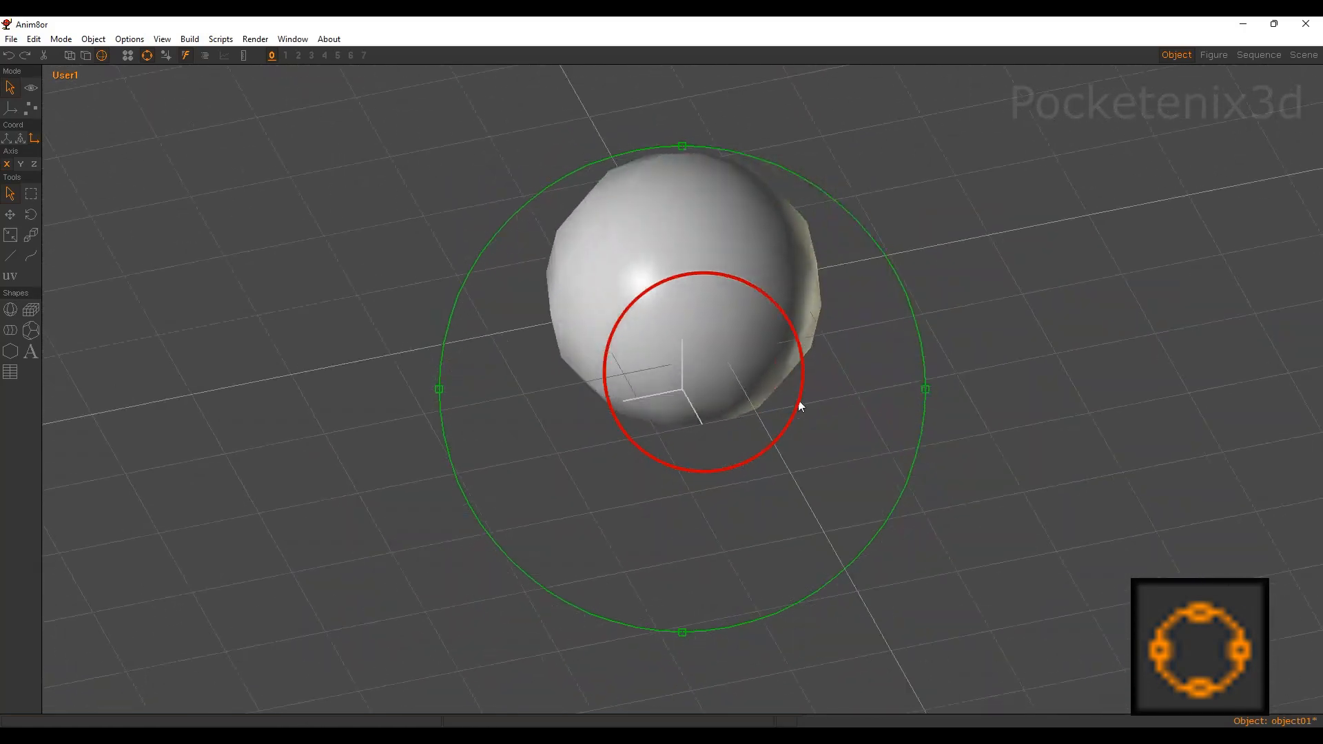
{"action": "left_click_drag", "start_coordinate": [797, 406], "coordinate": [721, 317]}
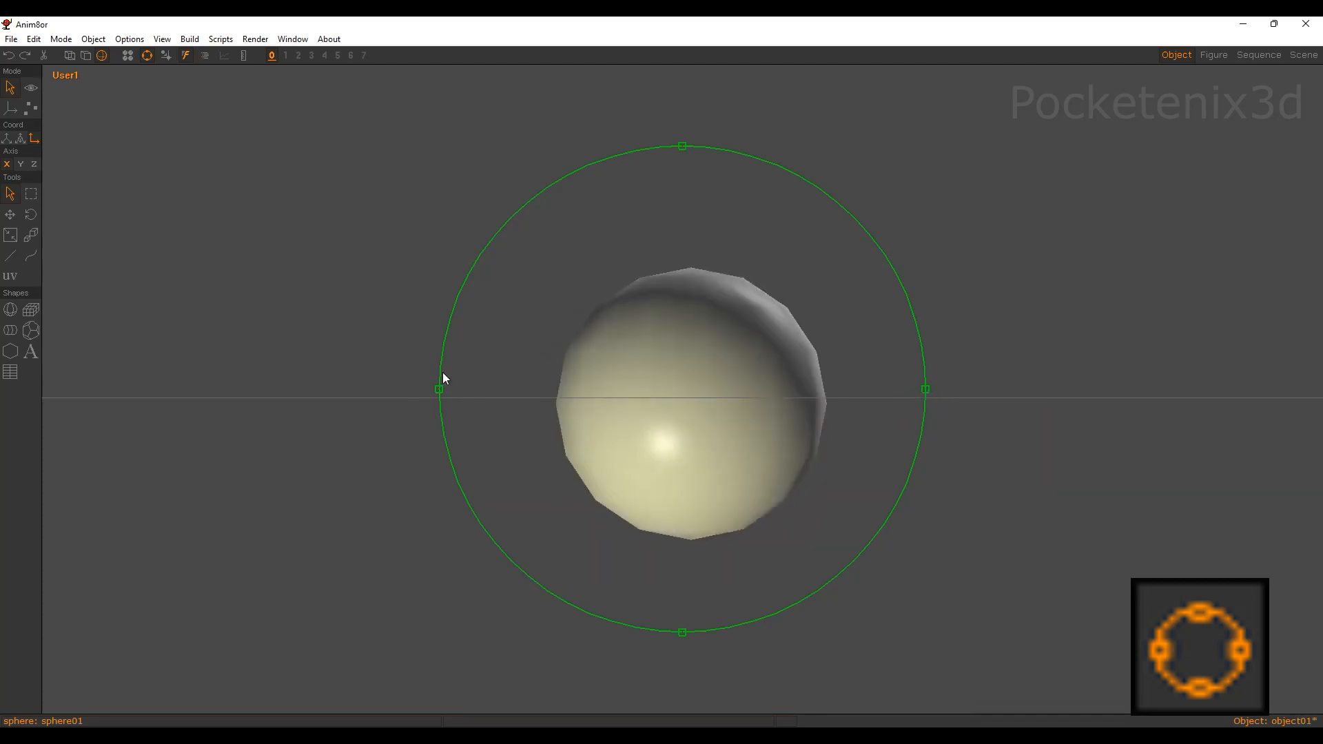
Orbit around the flat-shaded, edge-outlined sphere from several angles with Arc Rotate.
{"action": "left_click_drag", "start_coordinate": [444, 378], "coordinate": [697, 367]}
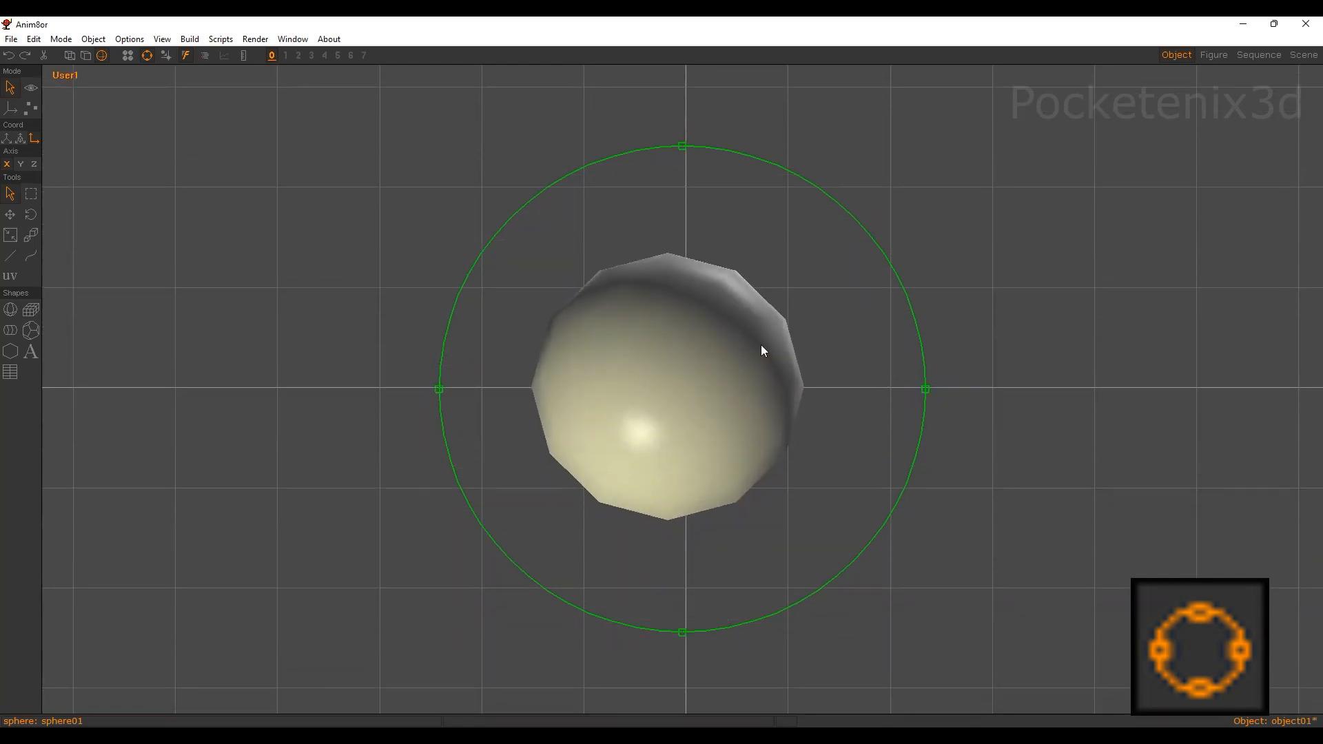
{"action": "left_click_drag", "start_coordinate": [759, 350], "coordinate": [801, 564]}
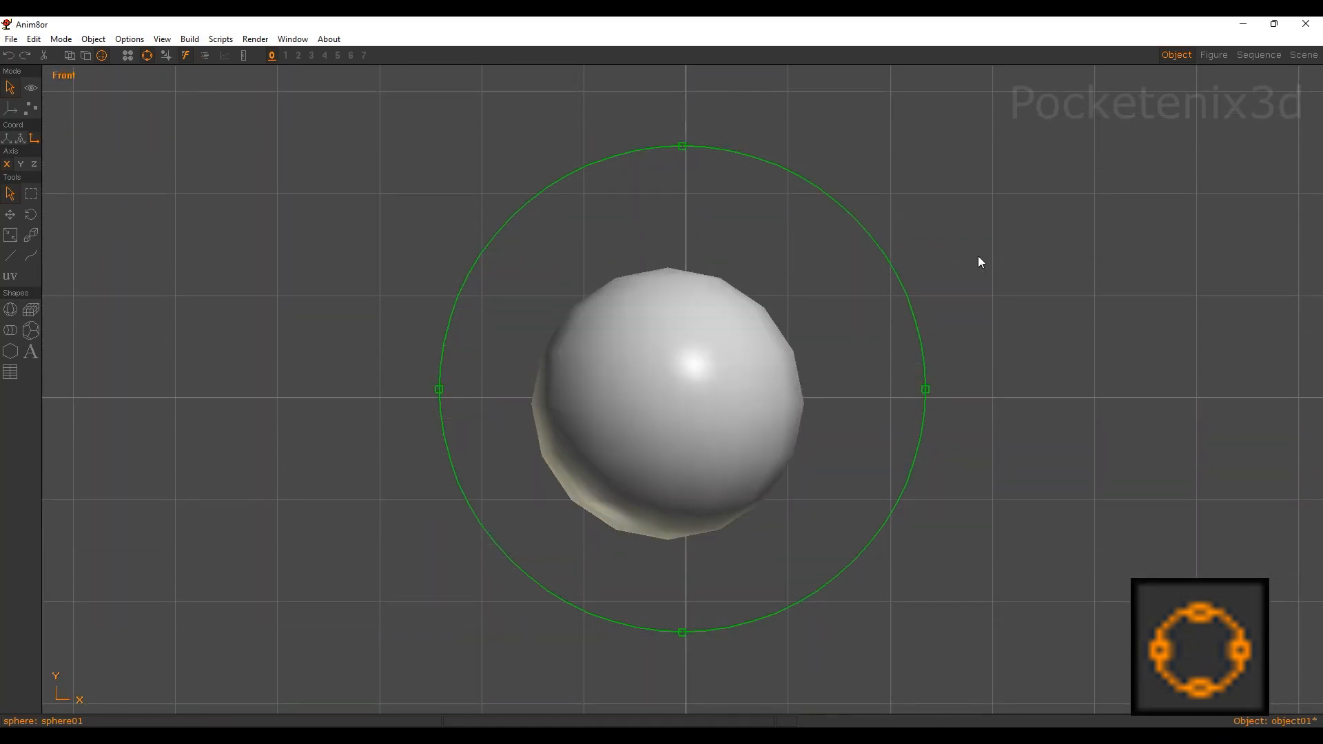
{"action": "mouse_move", "coordinate": [1035, 331]}
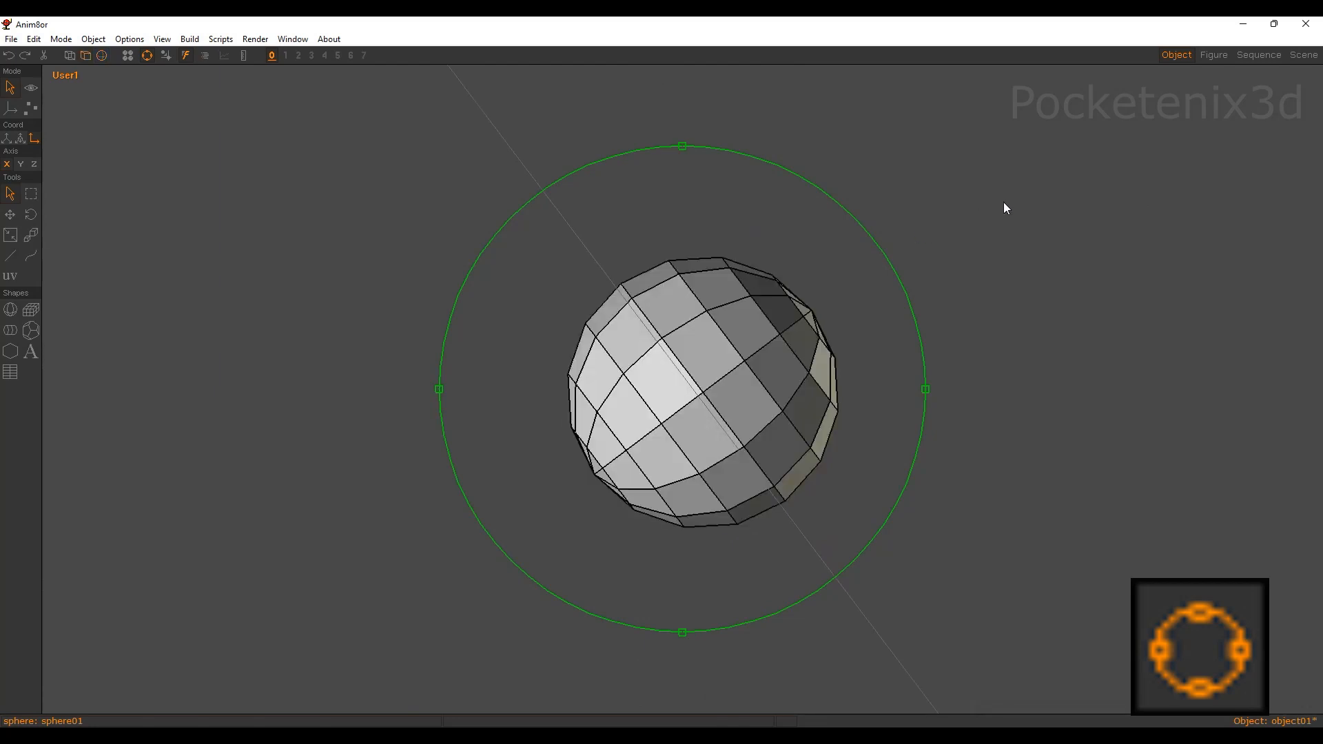
{"action": "left_click_drag", "start_coordinate": [1004, 208], "coordinate": [429, 149]}
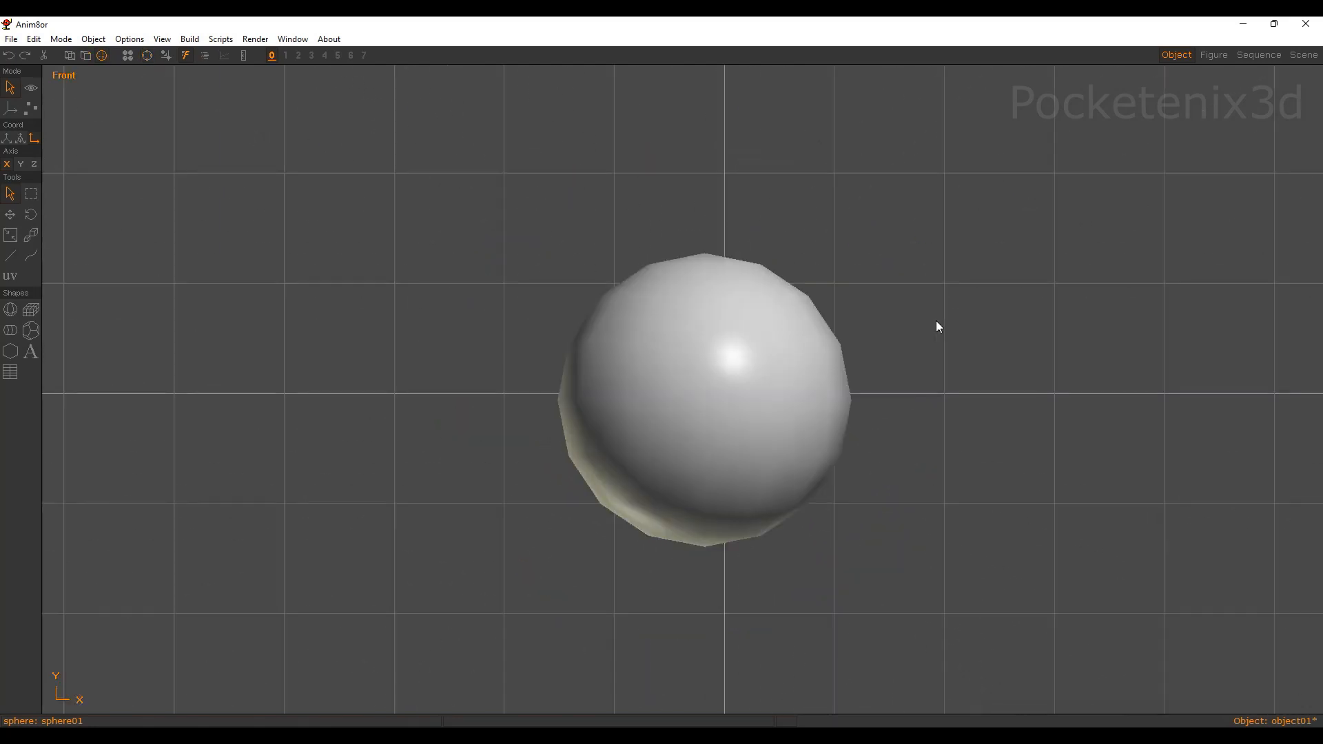
{"action": "mouse_move", "coordinate": [877, 327]}
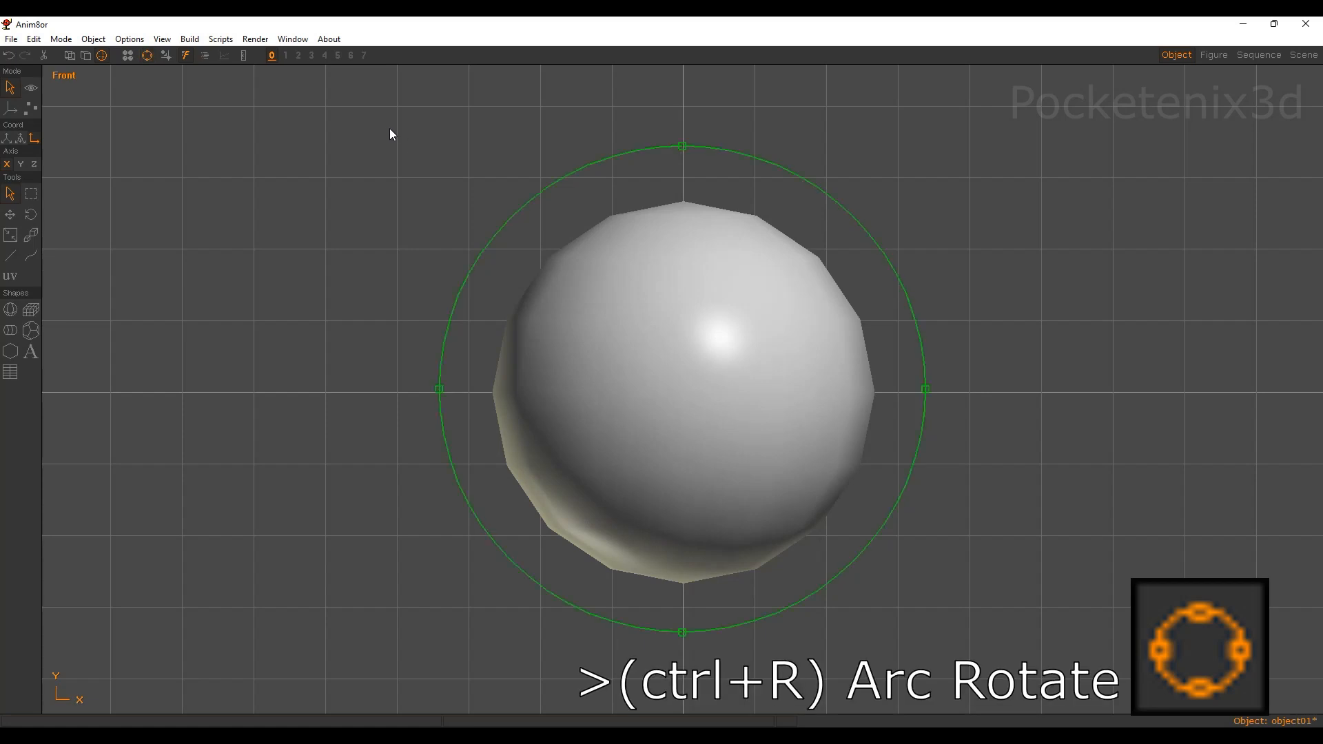
{"action": "mouse_move", "coordinate": [966, 277]}
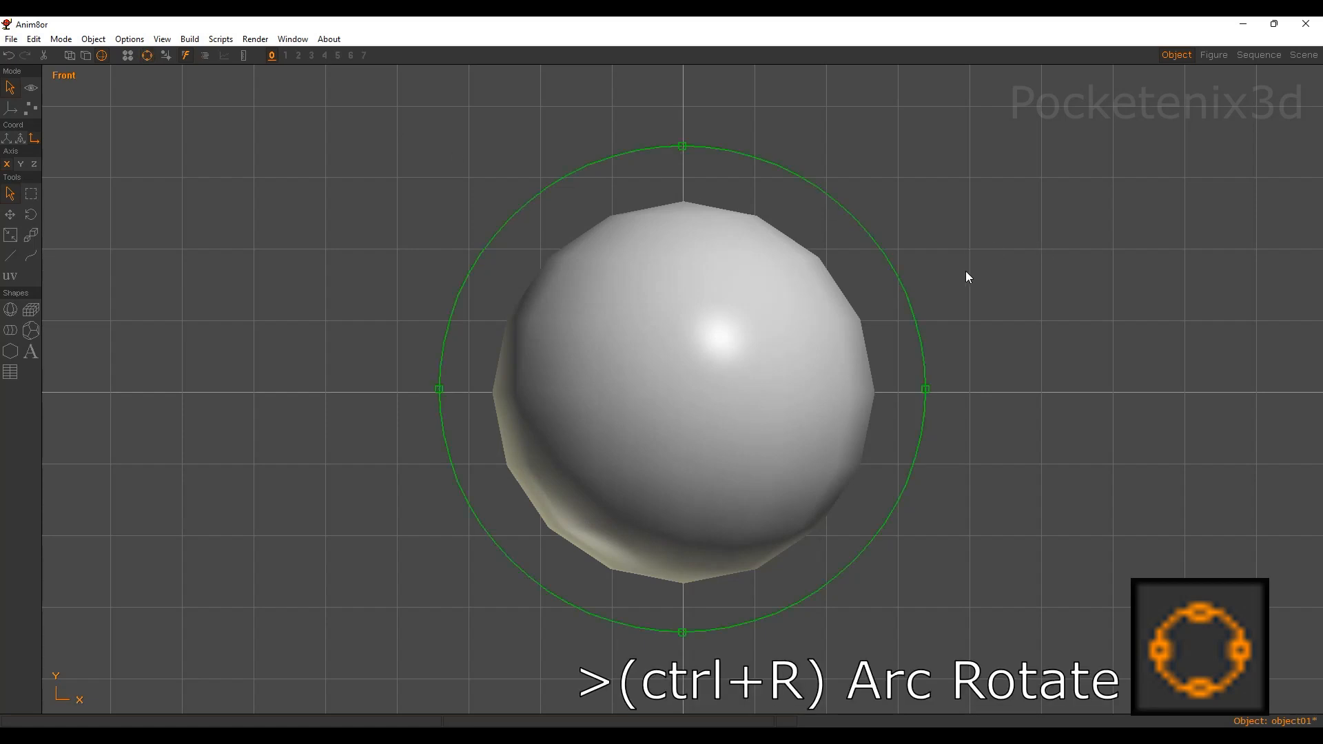
{"action": "mouse_move", "coordinate": [819, 312]}
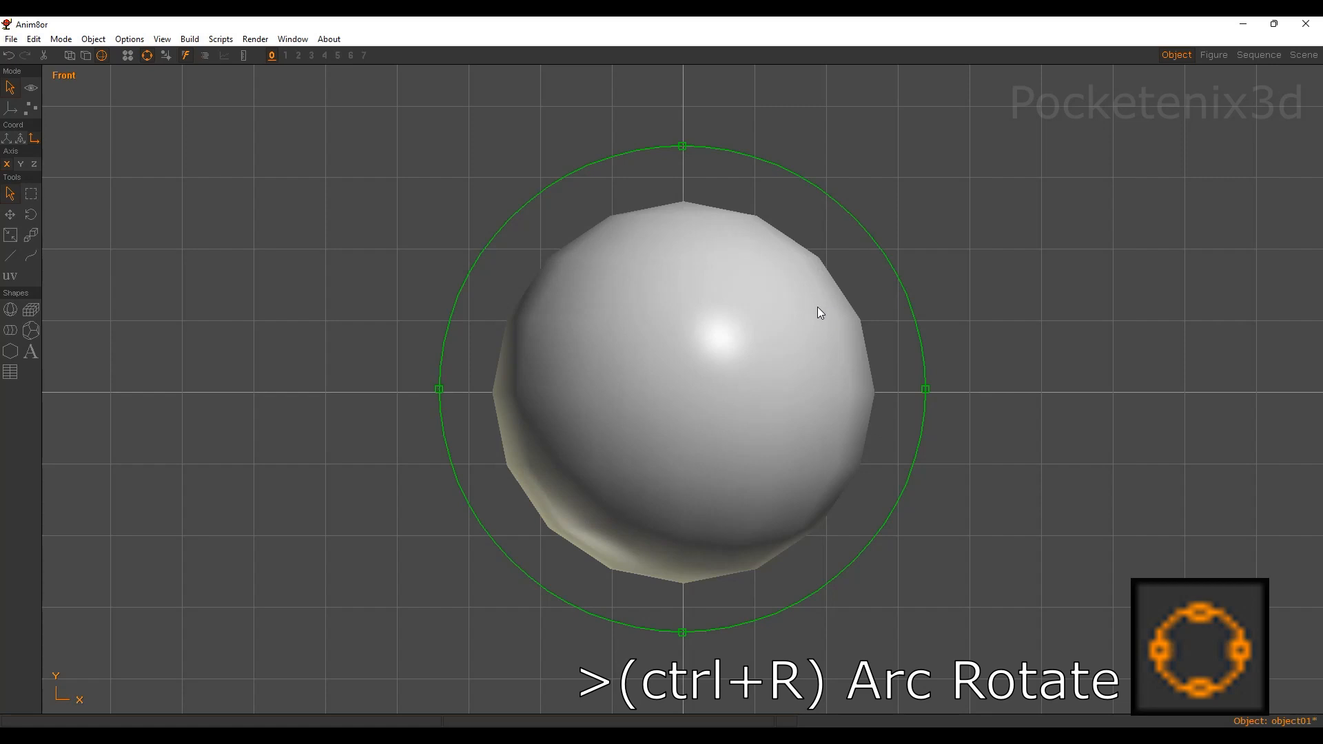
Orbit the view to look down at an angle on the sphere's top pole and grid.
{"action": "left_click_drag", "start_coordinate": [818, 313], "coordinate": [704, 342]}
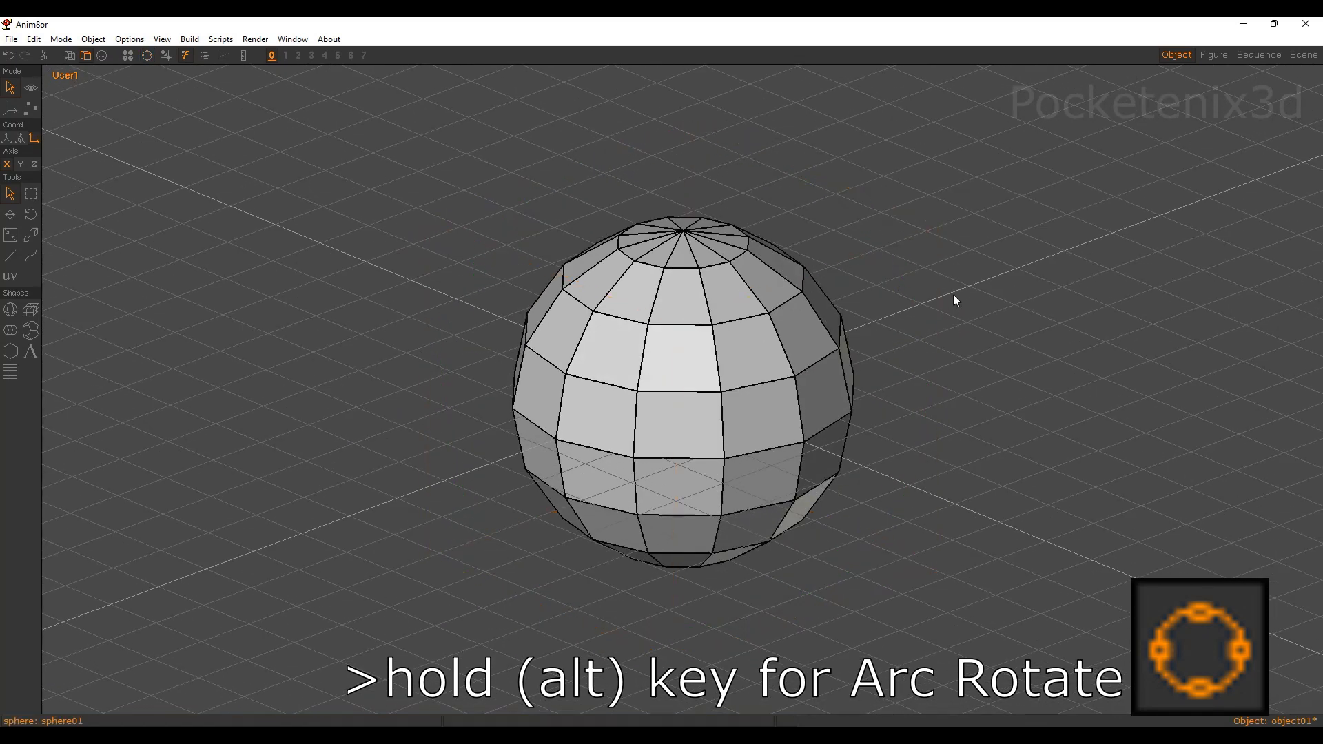
{"action": "mouse_move", "coordinate": [941, 296]}
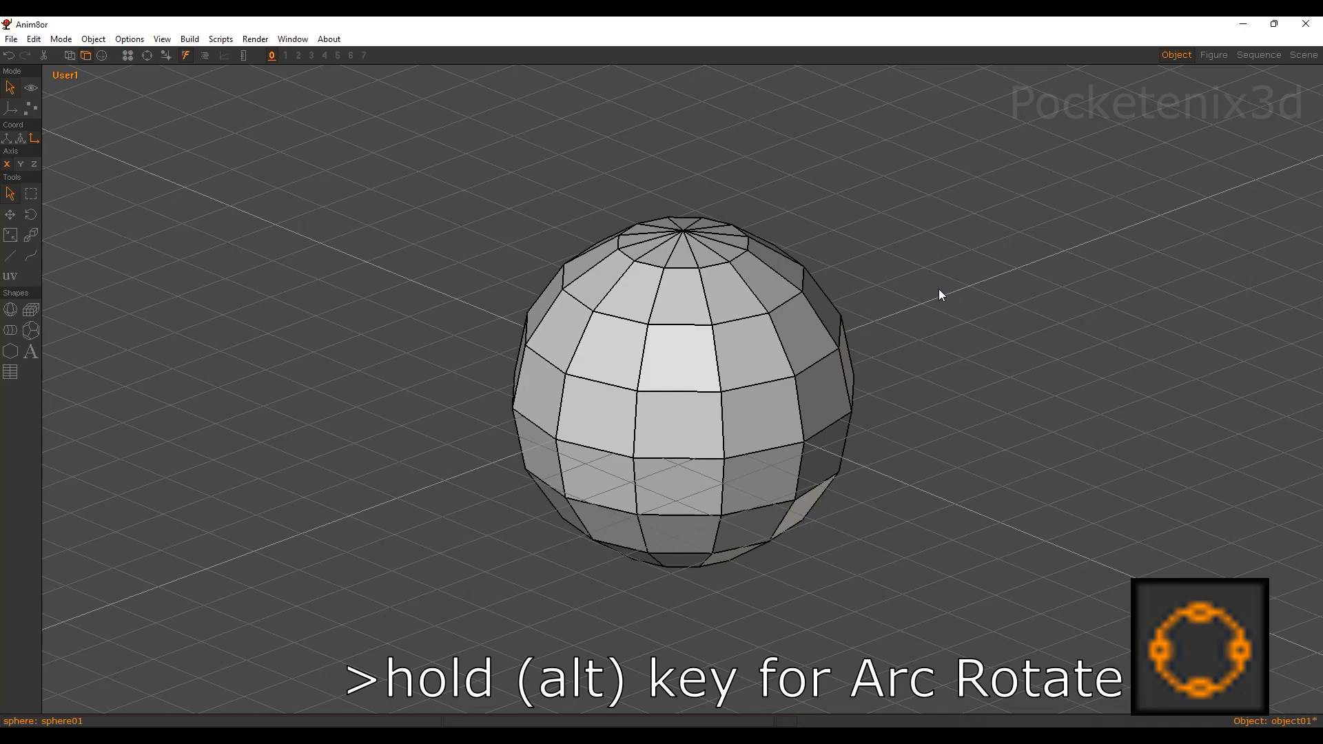
{"action": "left_click_drag", "start_coordinate": [940, 296], "coordinate": [730, 334]}
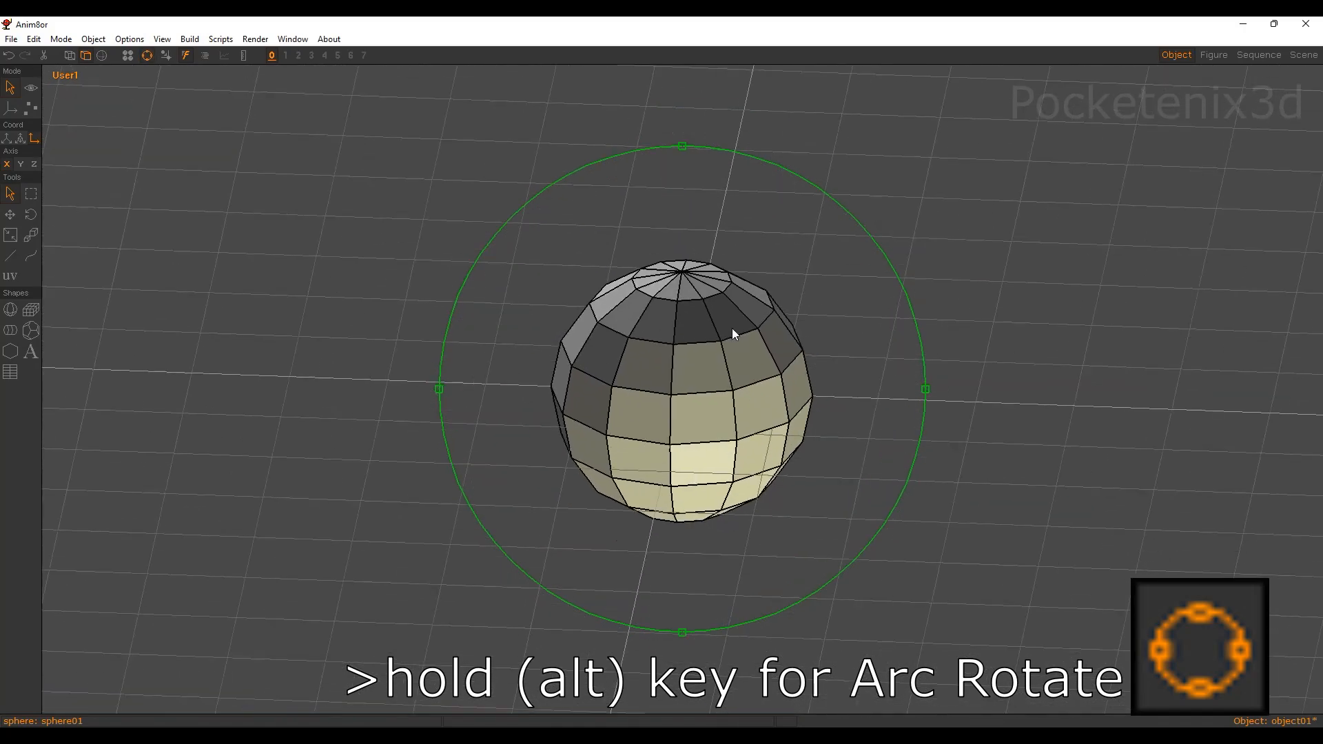
{"action": "left_click_drag", "start_coordinate": [734, 334], "coordinate": [781, 338]}
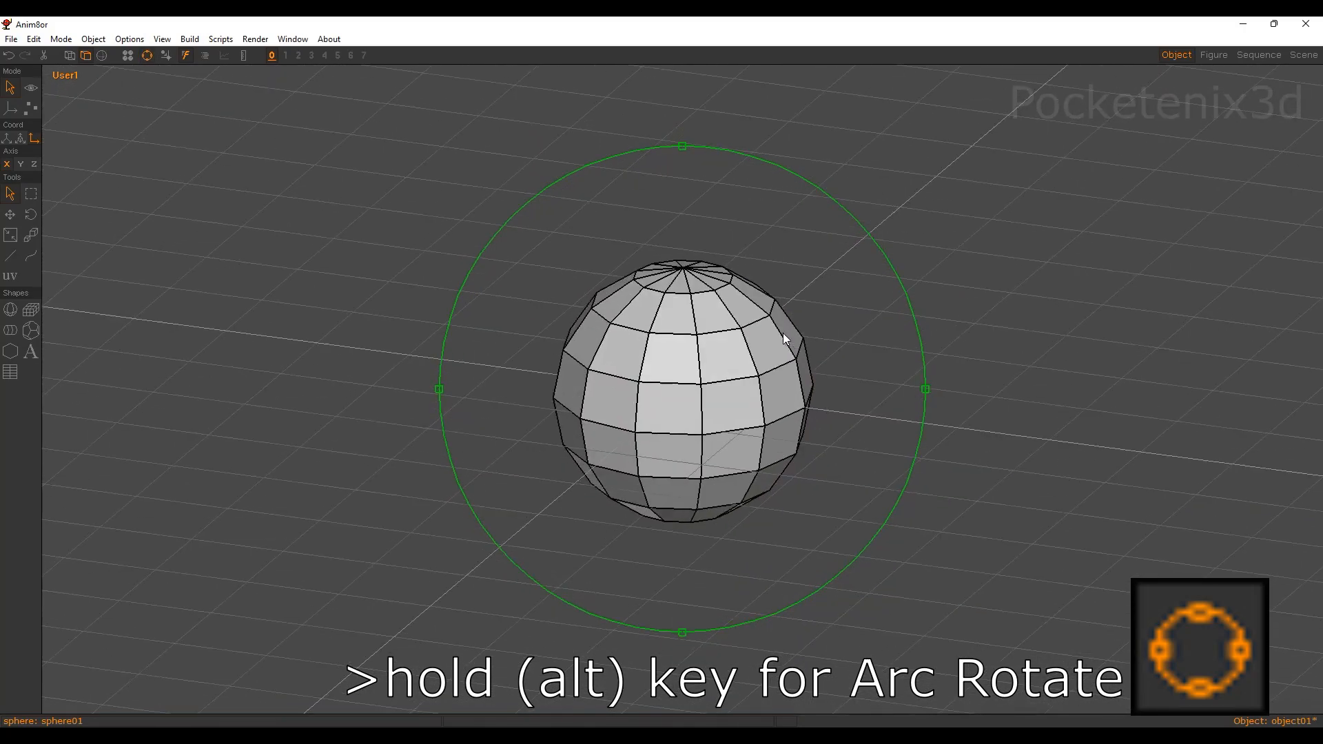